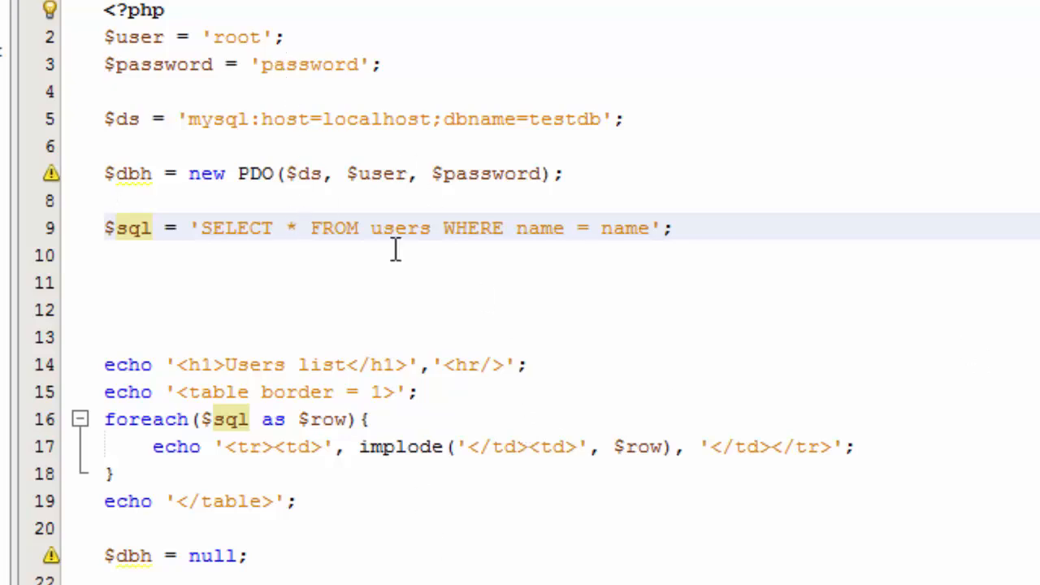
pyautogui.moveTo(719, 238)
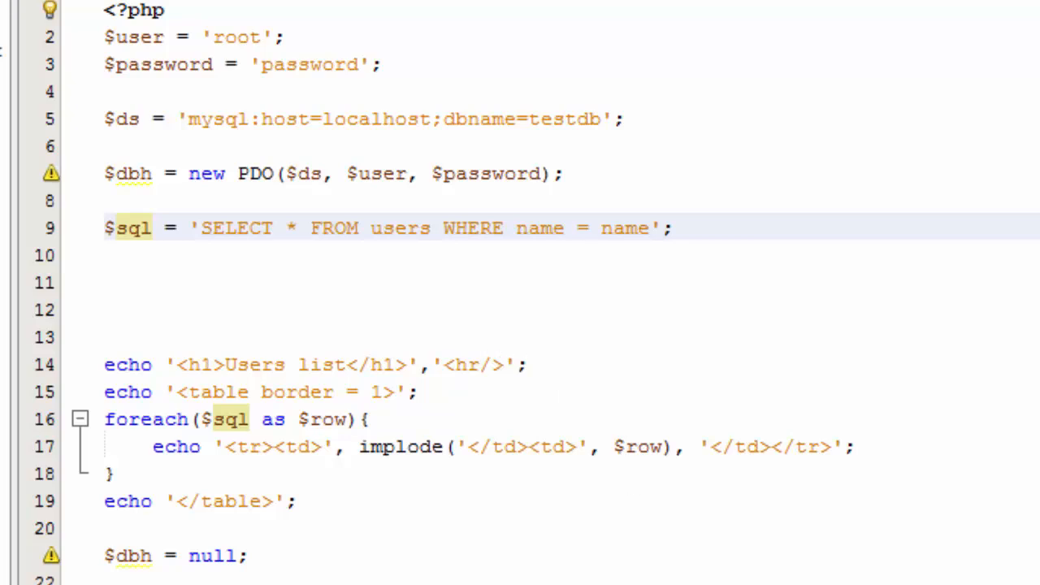
pyautogui.moveTo(969, 446)
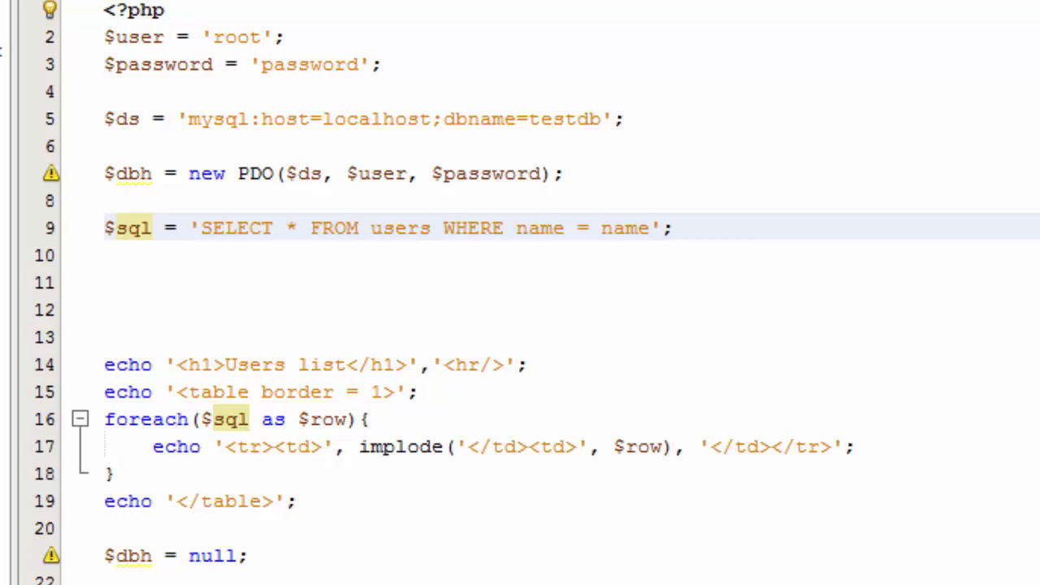
# Step: Inspect the query's compared name value and the $dbh PDO connection object
pyautogui.doubleClick(625, 228)
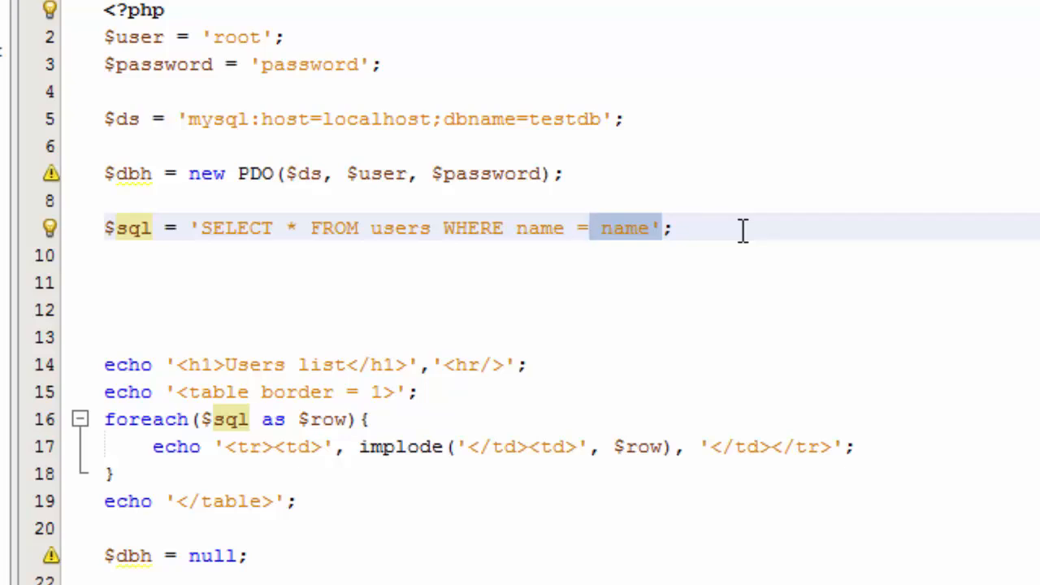
pyautogui.click(592, 228)
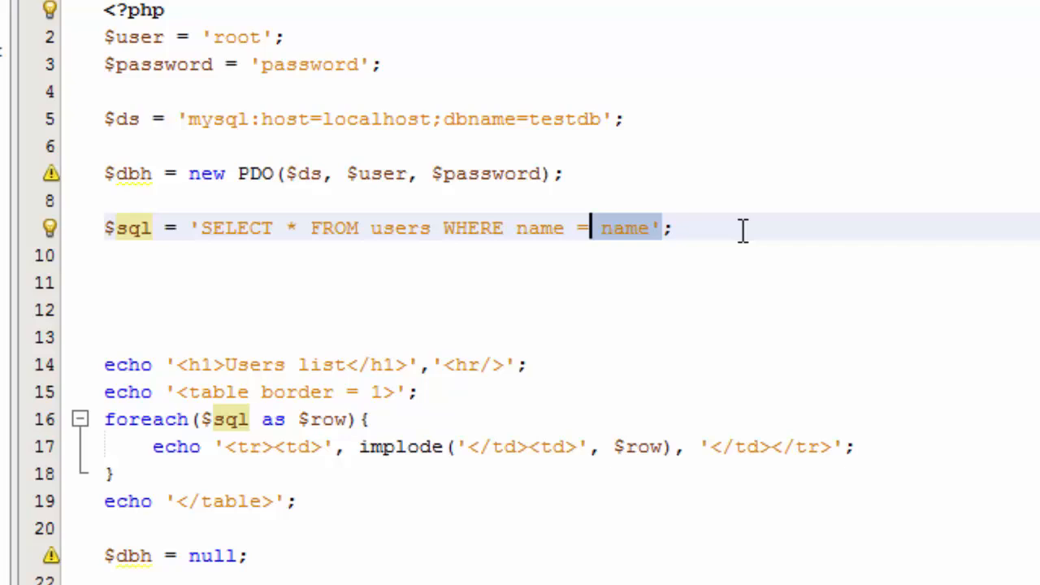
pyautogui.moveTo(833, 274)
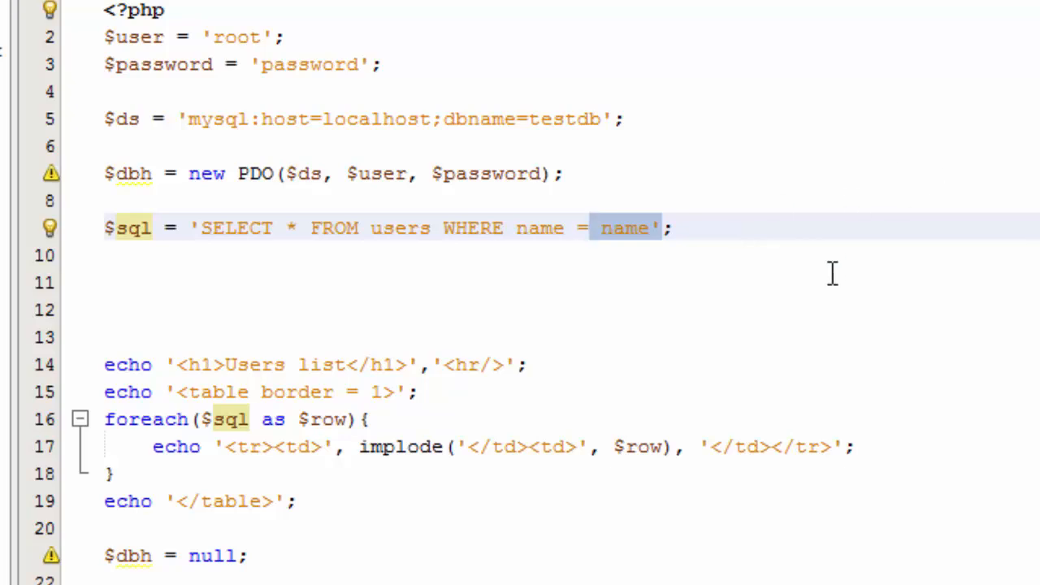
pyautogui.moveTo(451, 274)
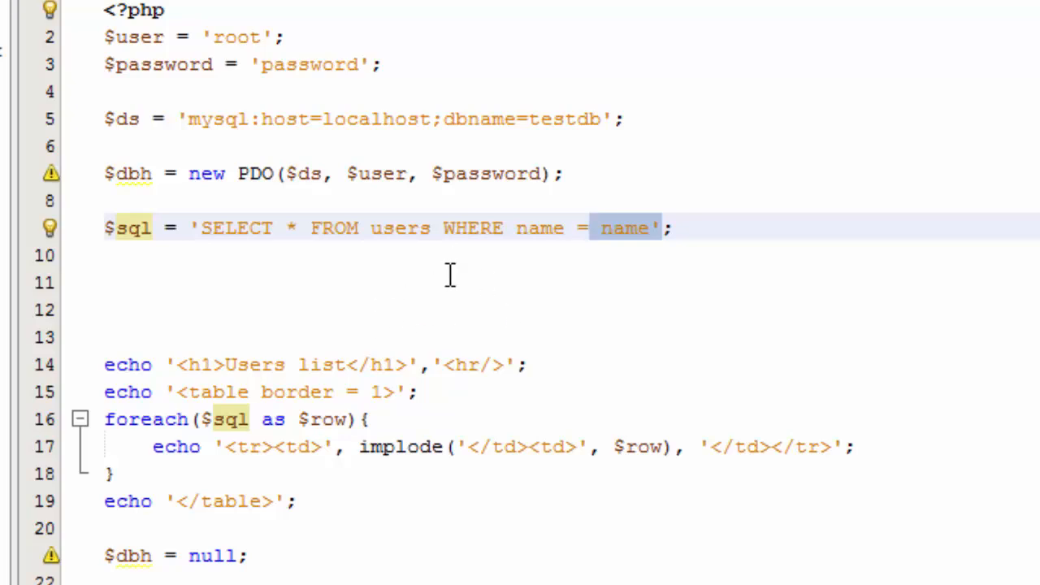
pyautogui.click(590, 227)
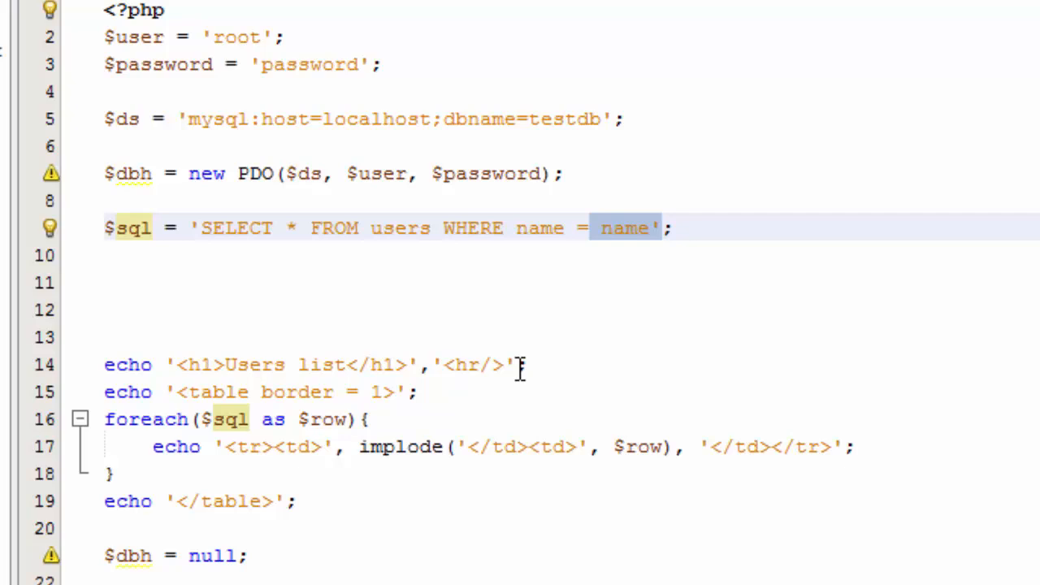
pyautogui.moveTo(538, 313)
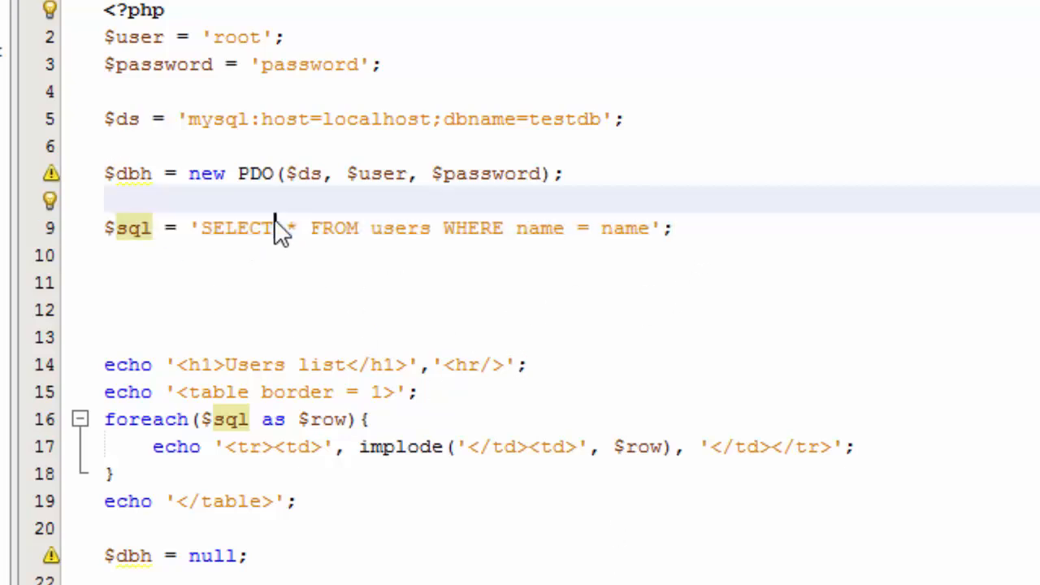
pyautogui.click(280, 227)
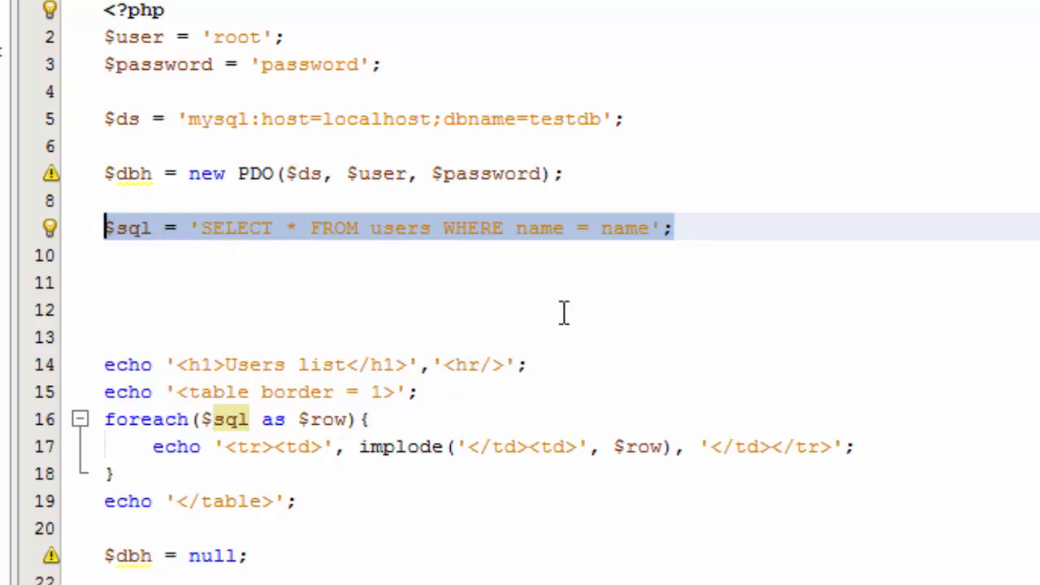
pyautogui.moveTo(601, 344)
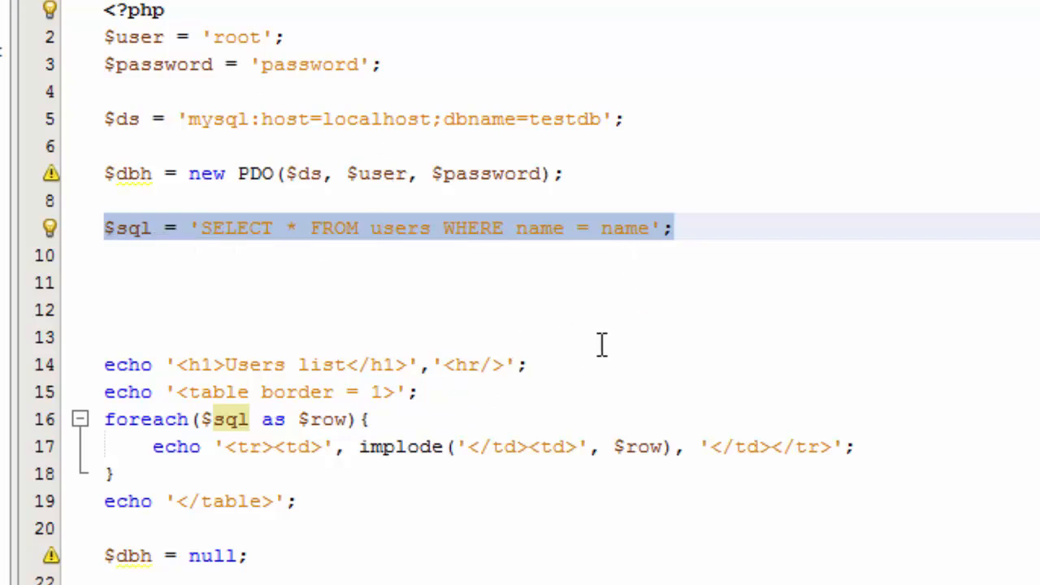
pyautogui.moveTo(339, 248)
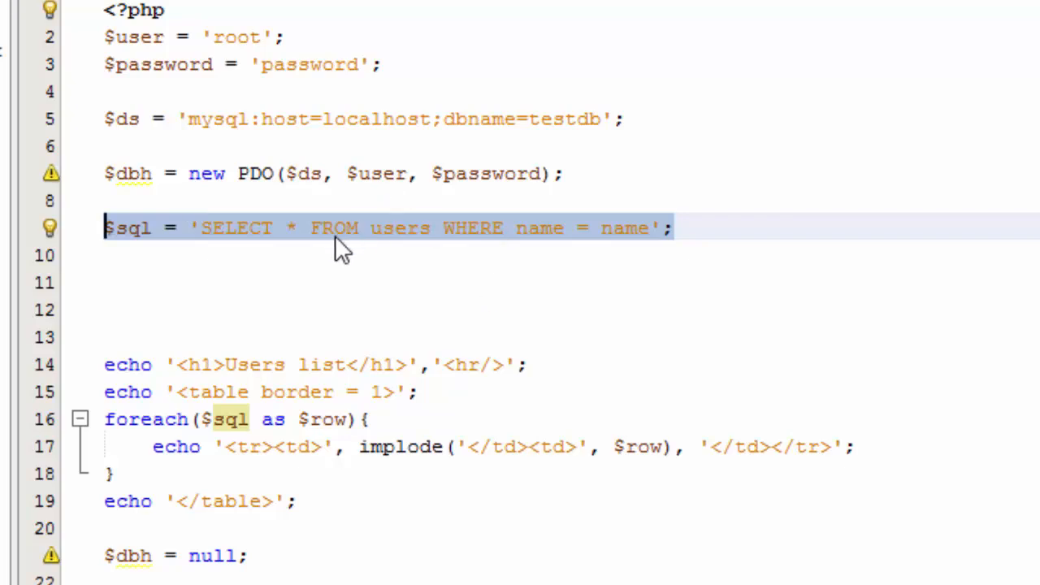
pyautogui.moveTo(441, 502)
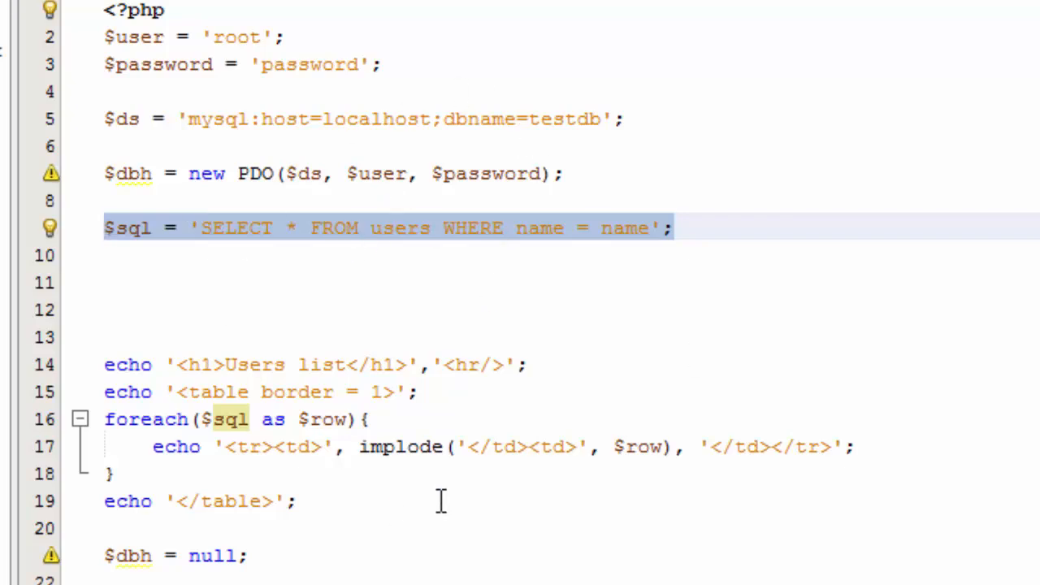
pyautogui.moveTo(429, 304)
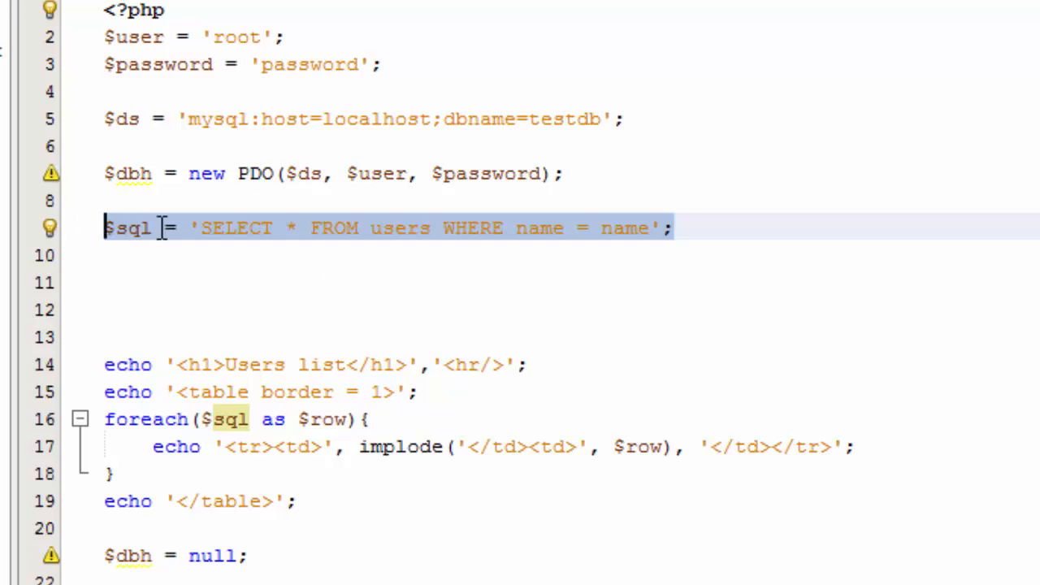
pyautogui.moveTo(305, 249)
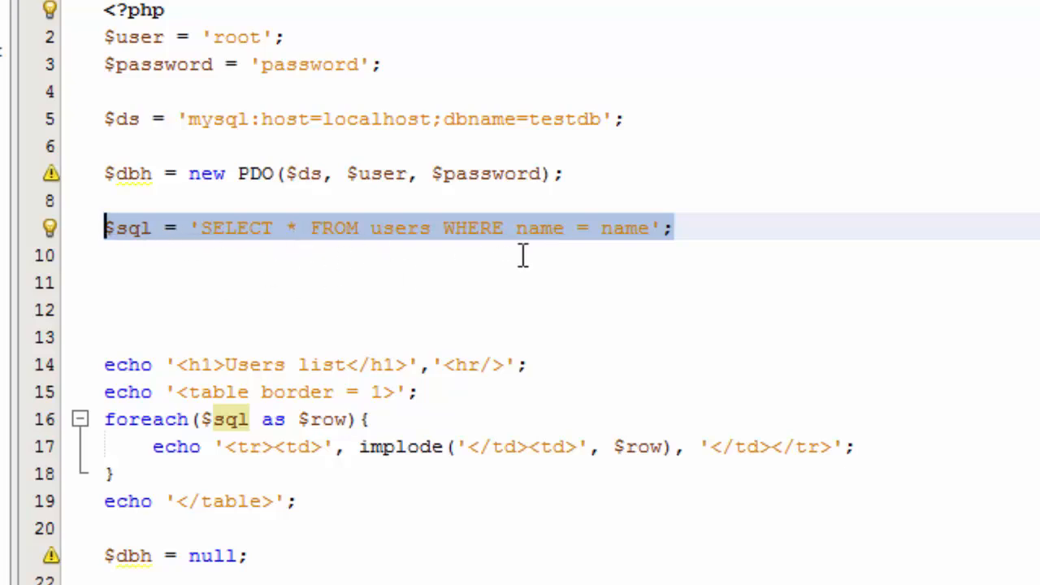
pyautogui.click(673, 228)
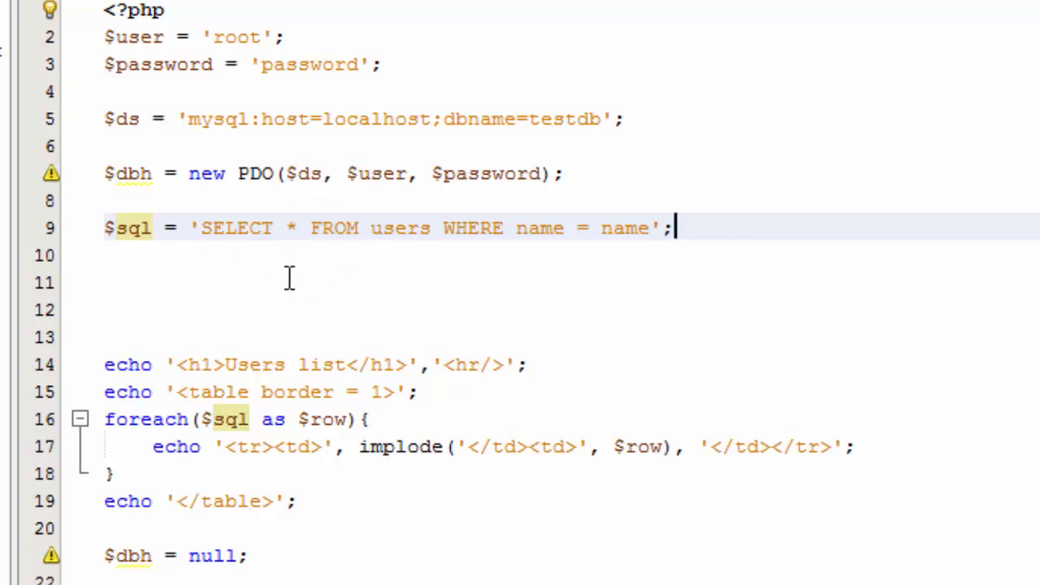
pyautogui.moveTo(713, 227)
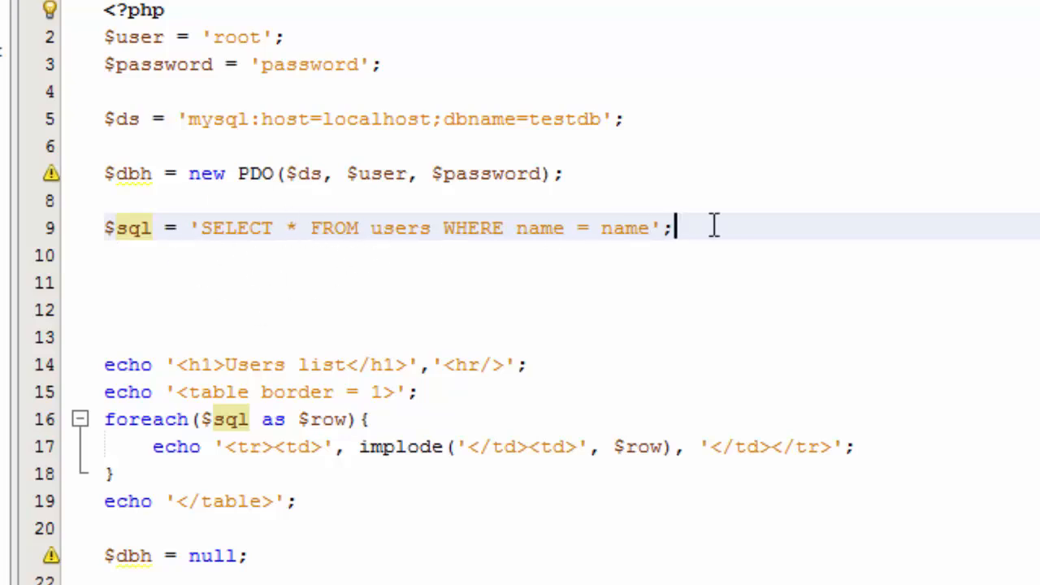
pyautogui.moveTo(326, 257)
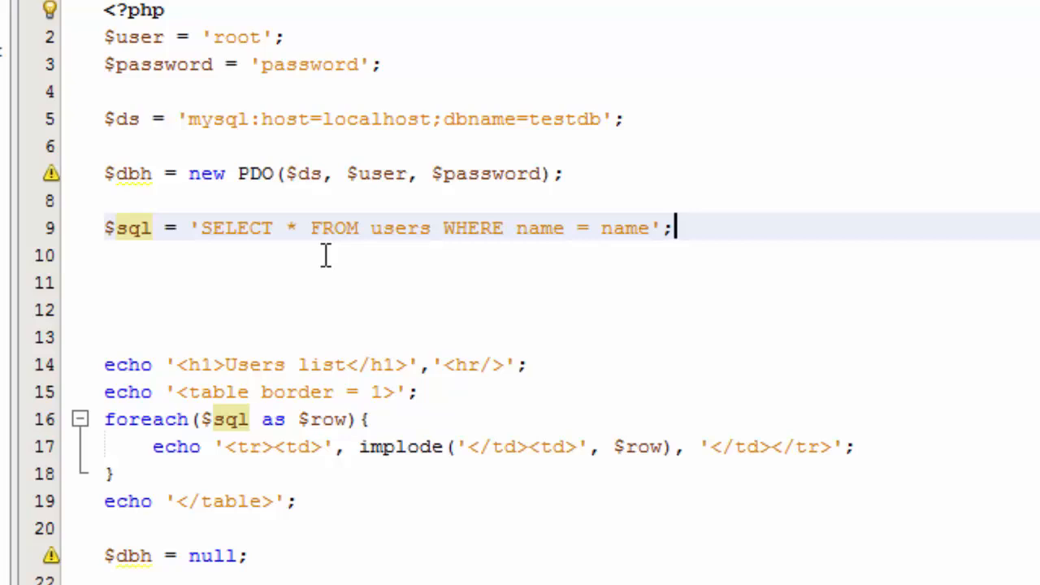
pyautogui.moveTo(272, 165)
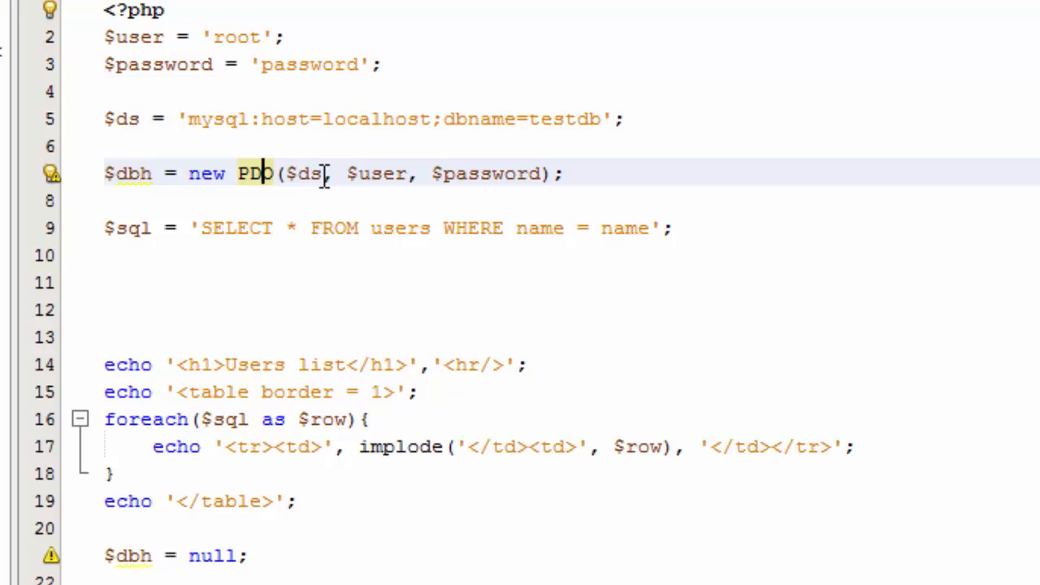
pyautogui.doubleClick(305, 173)
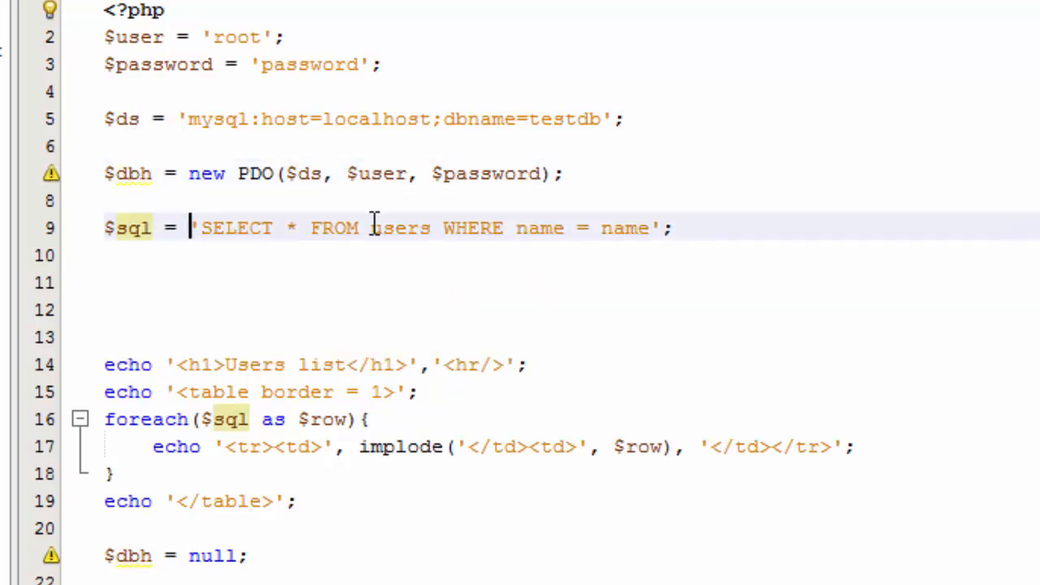
# Step: Wrap 'SELECT * FROM users WHERE name = name' in $dbh->prepare() assigned to $sql
pyautogui.write('$dbh->p')
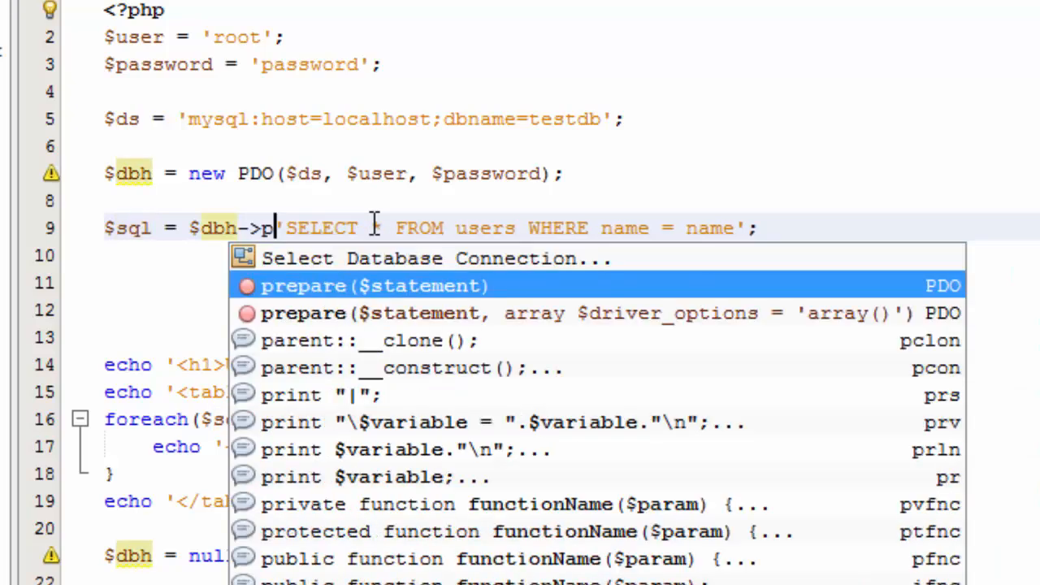
pyautogui.write('re')
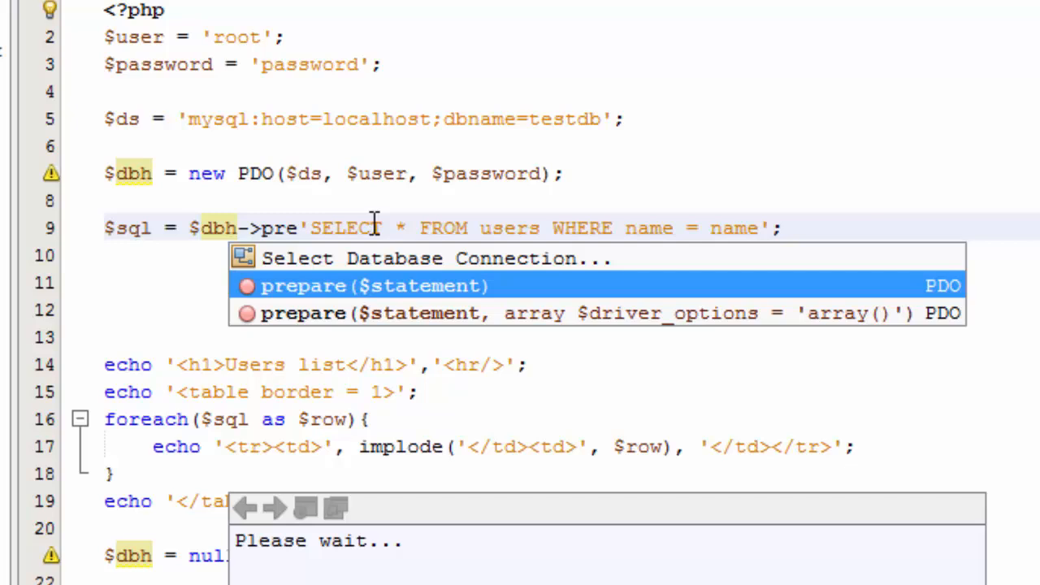
pyautogui.press('Backspace')
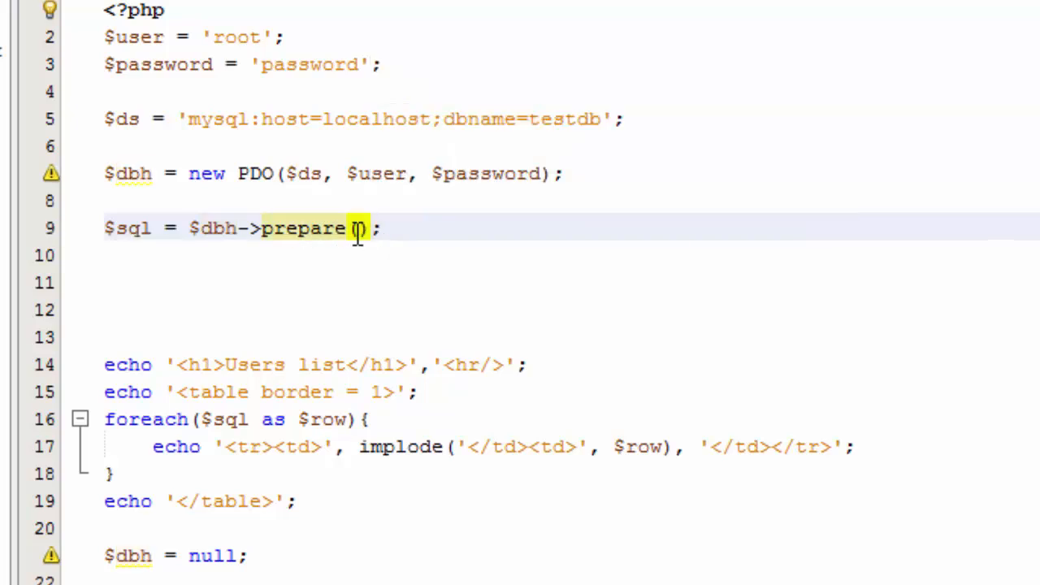
pyautogui.write("'SELECT * FROM users WHERE name = name'")
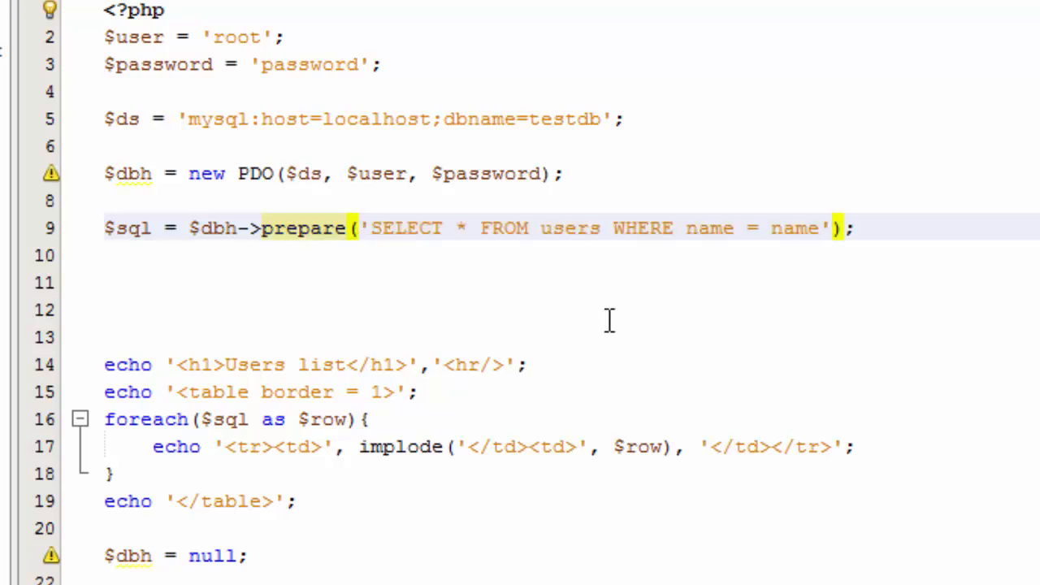
# Step: Prefix the compared name with a colon to make the :name placeholder
pyautogui.click(828, 228)
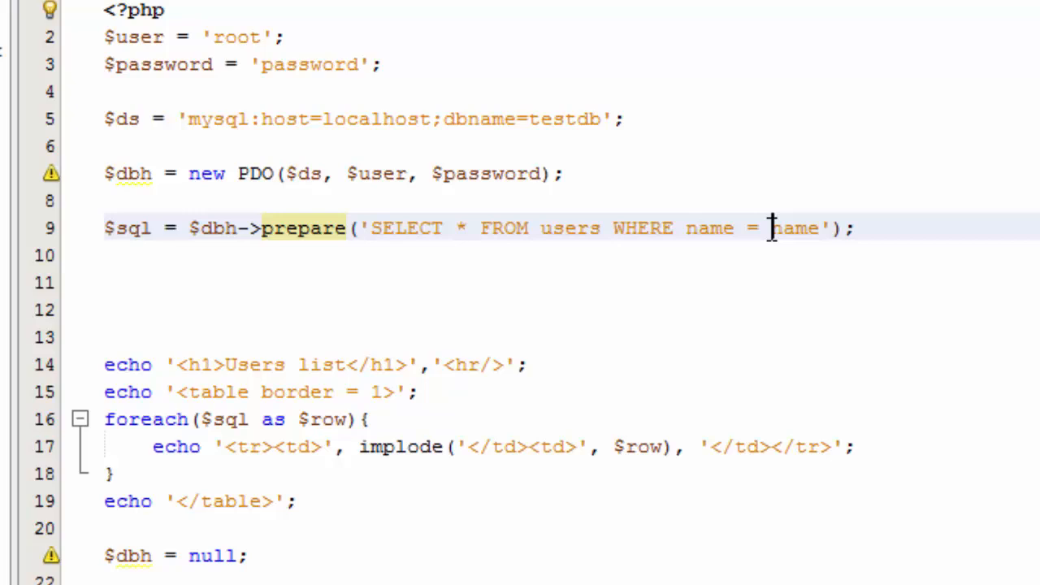
pyautogui.write(':')
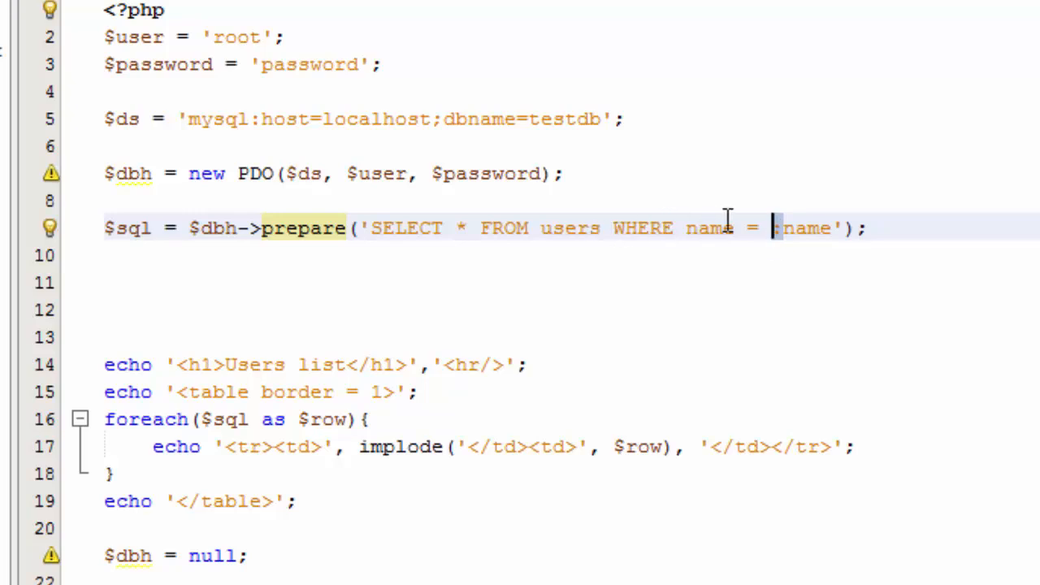
pyautogui.moveTo(878, 228)
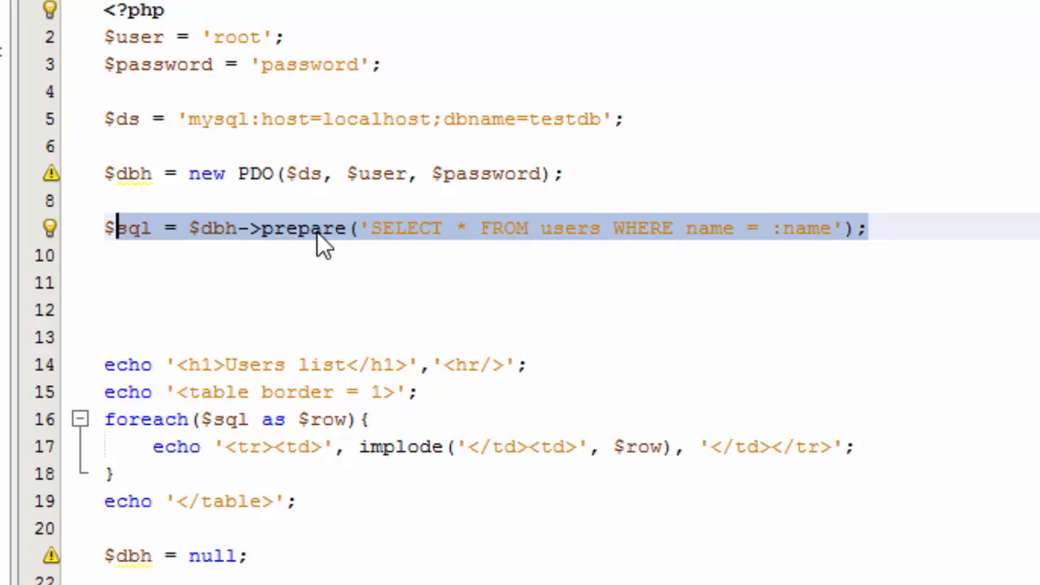
pyautogui.doubleClick(311, 228)
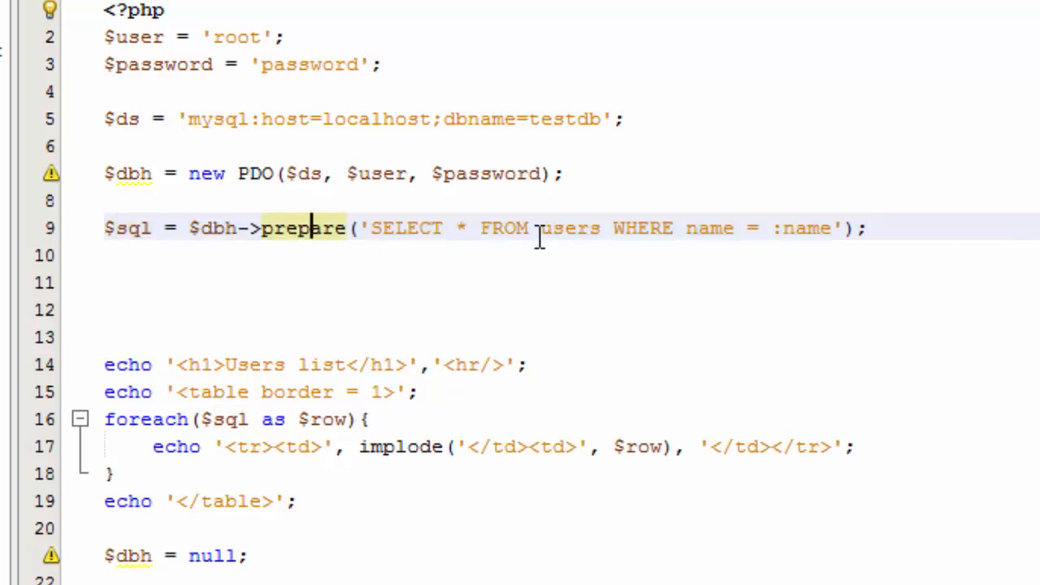
pyautogui.moveTo(760, 231)
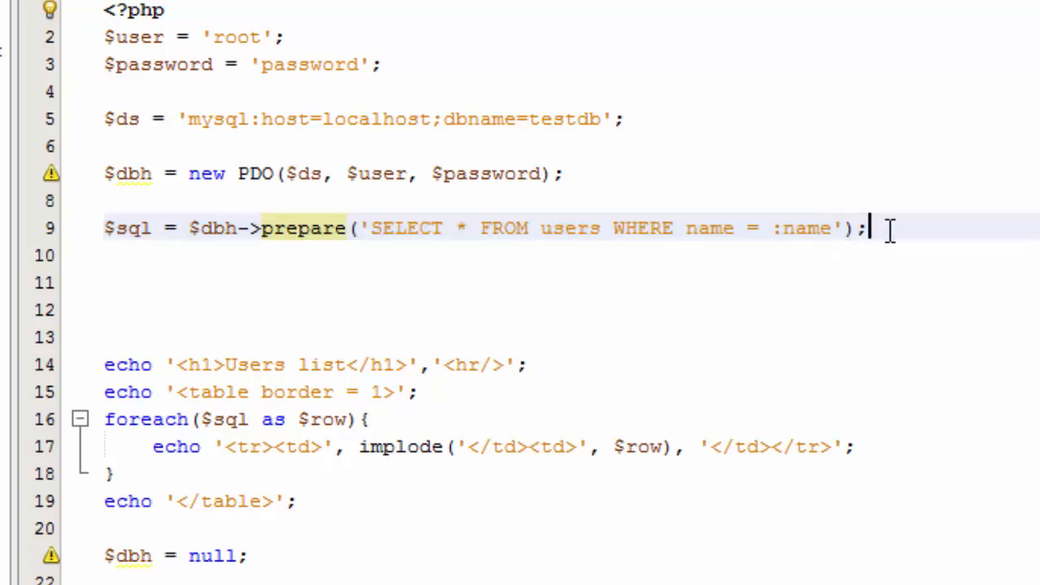
# Step: Start a new line calling $sql->execute with a ":name" argument
pyautogui.press('Backspace')
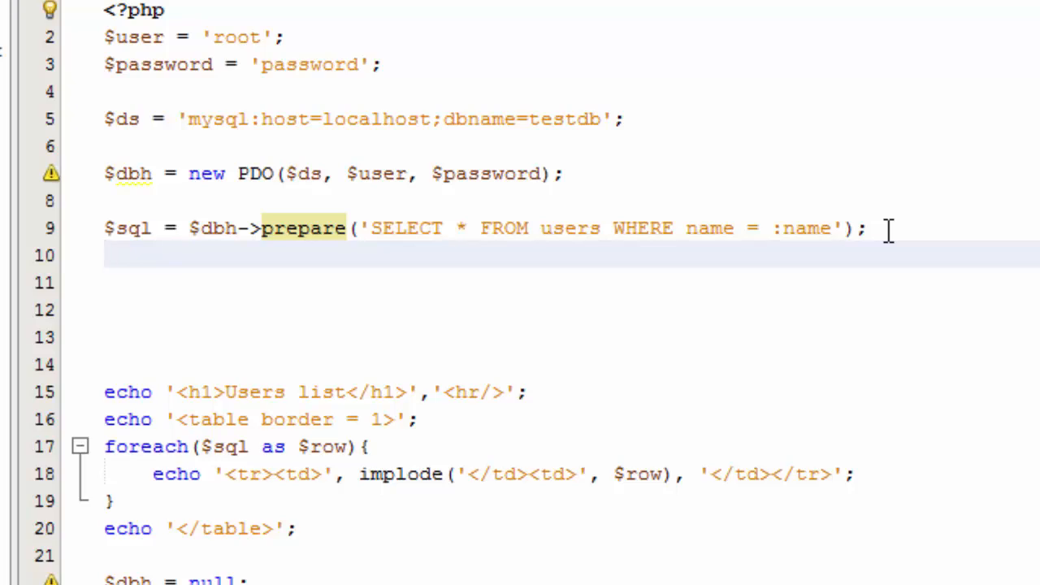
pyautogui.write('$s')
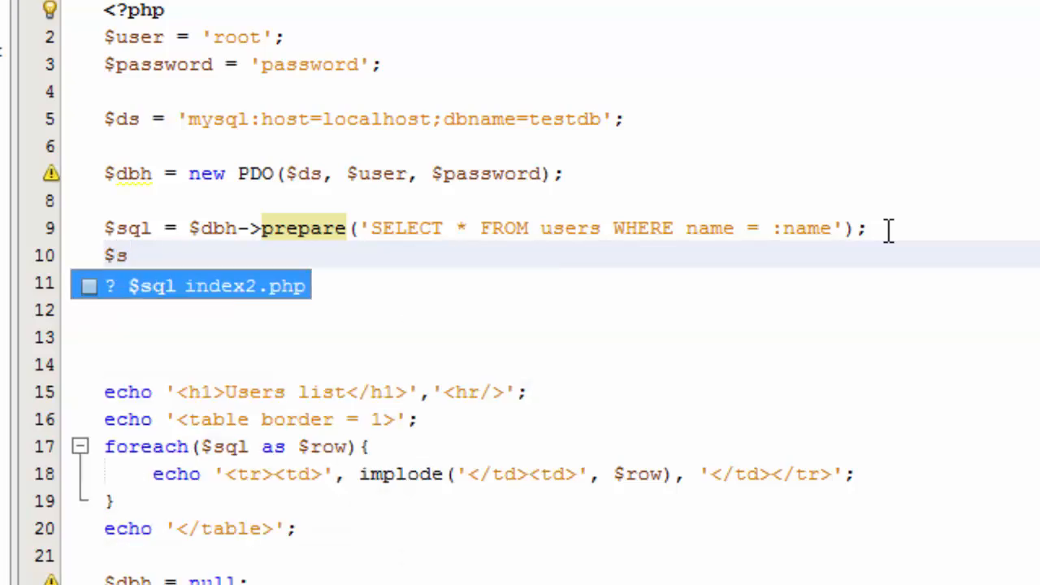
pyautogui.write('ql')
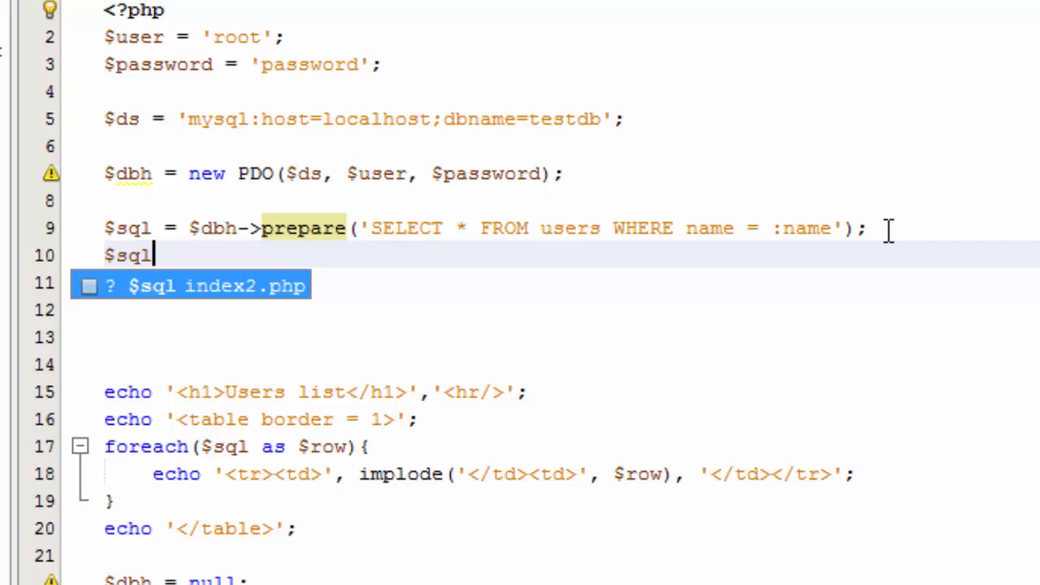
pyautogui.write('-')
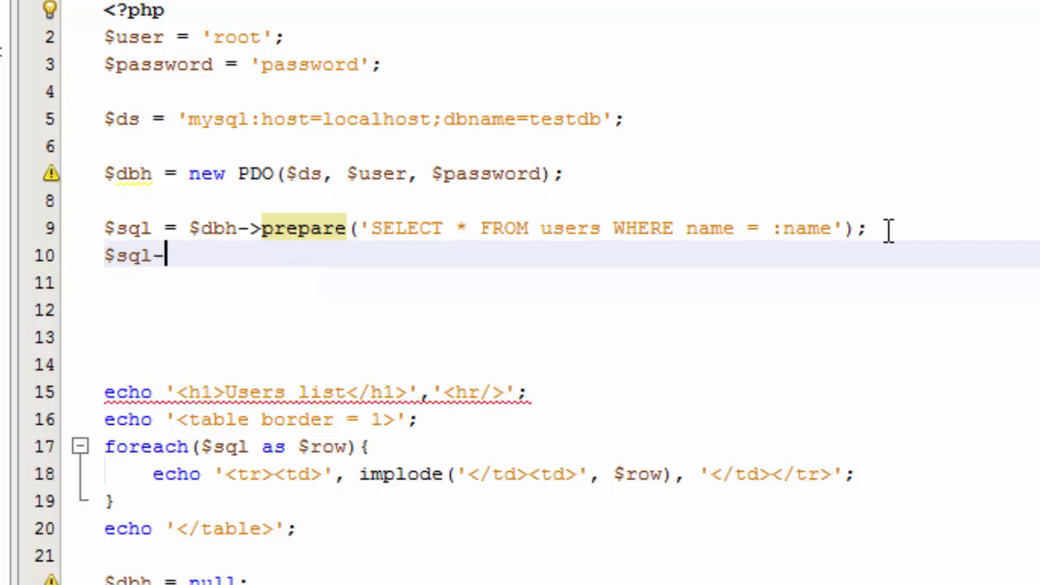
pyautogui.write('>')
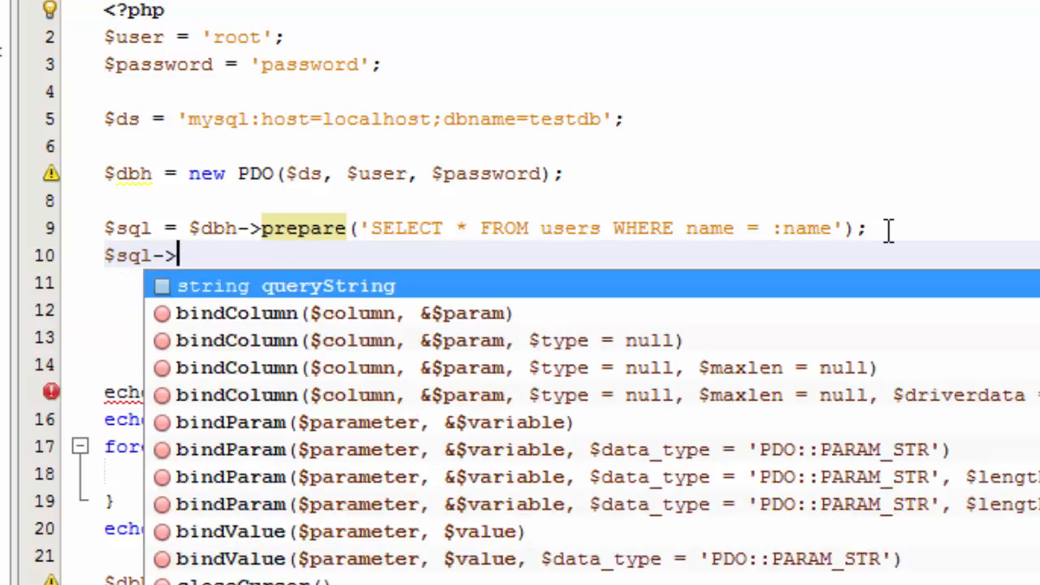
pyautogui.write('execute(')
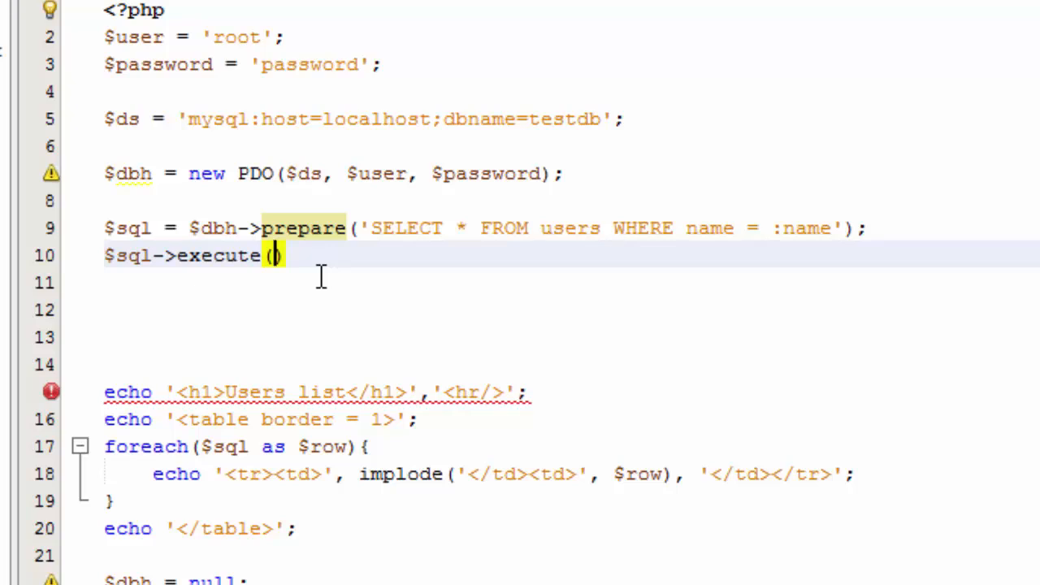
pyautogui.write('":"')
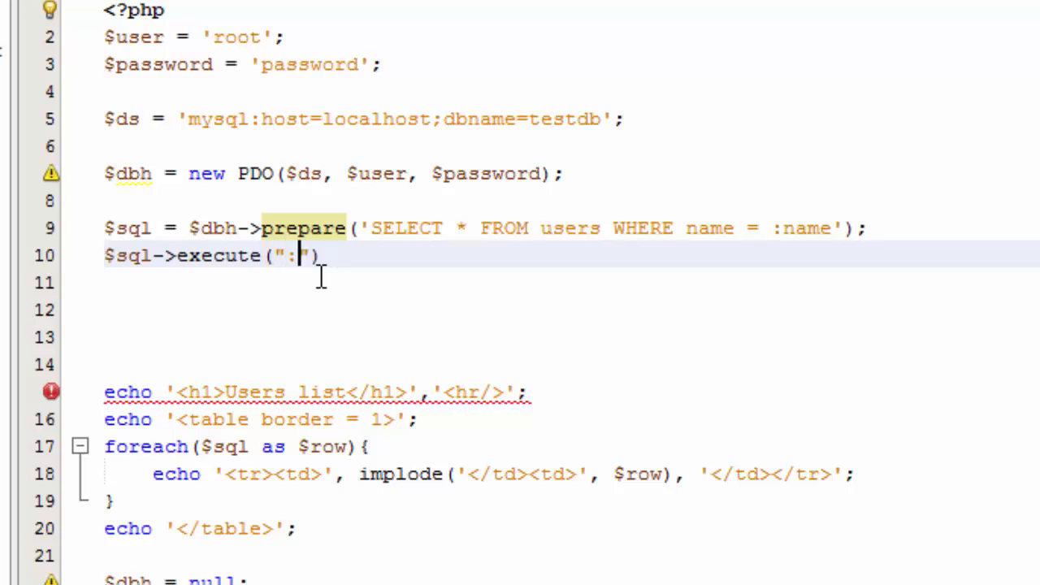
pyautogui.write('name')
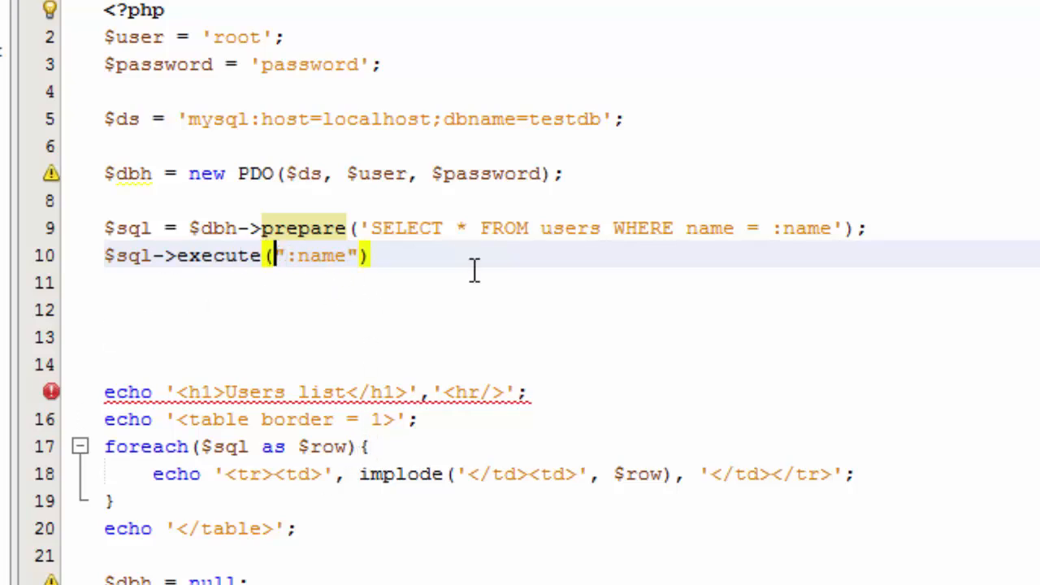
# Step: Pass array(":name"=>"") to execute, with the caret between the empty quotes
pyautogui.write('arr')
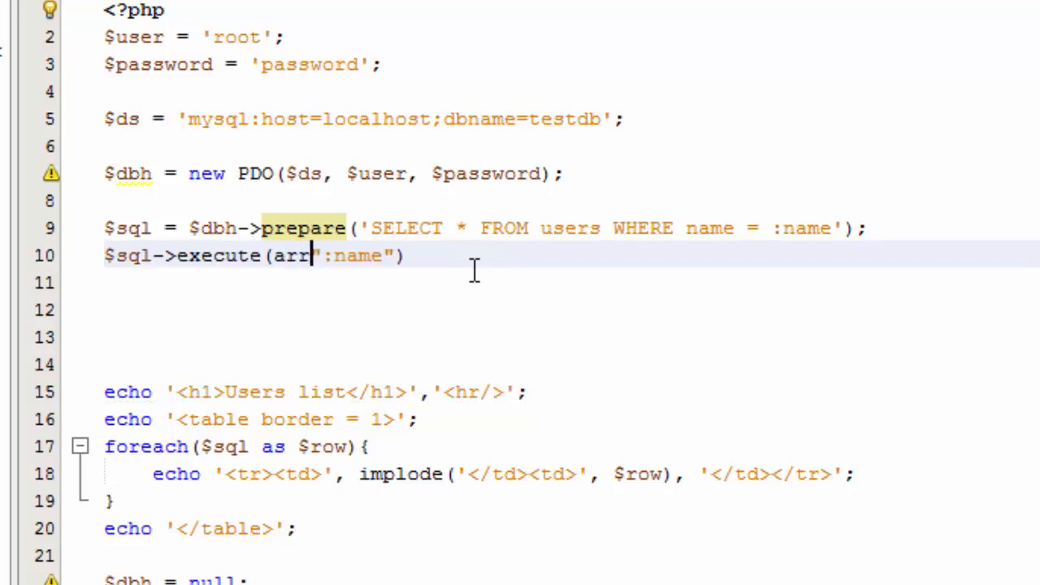
pyautogui.write('ay()')
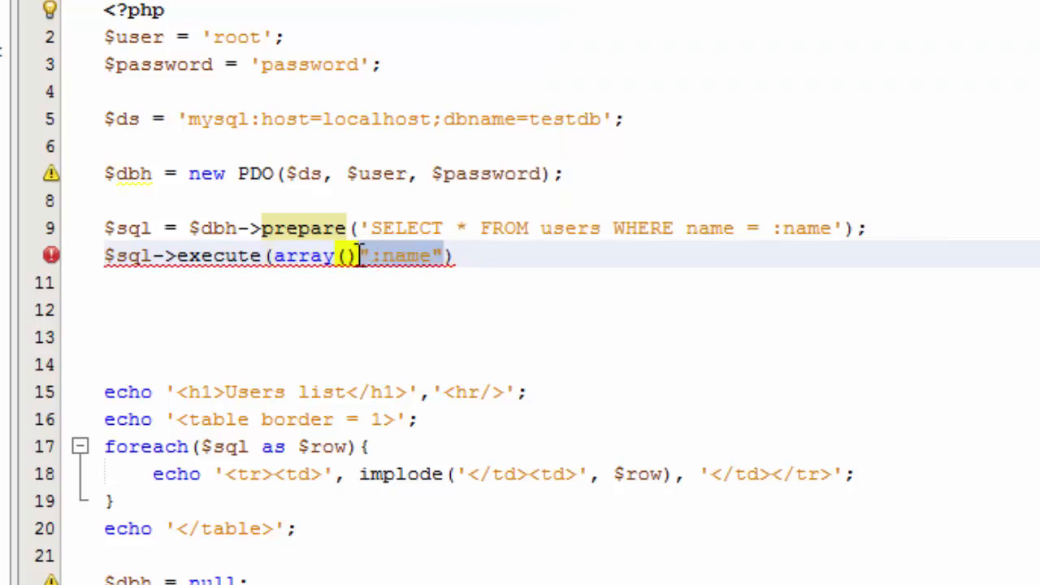
pyautogui.press('Delete')
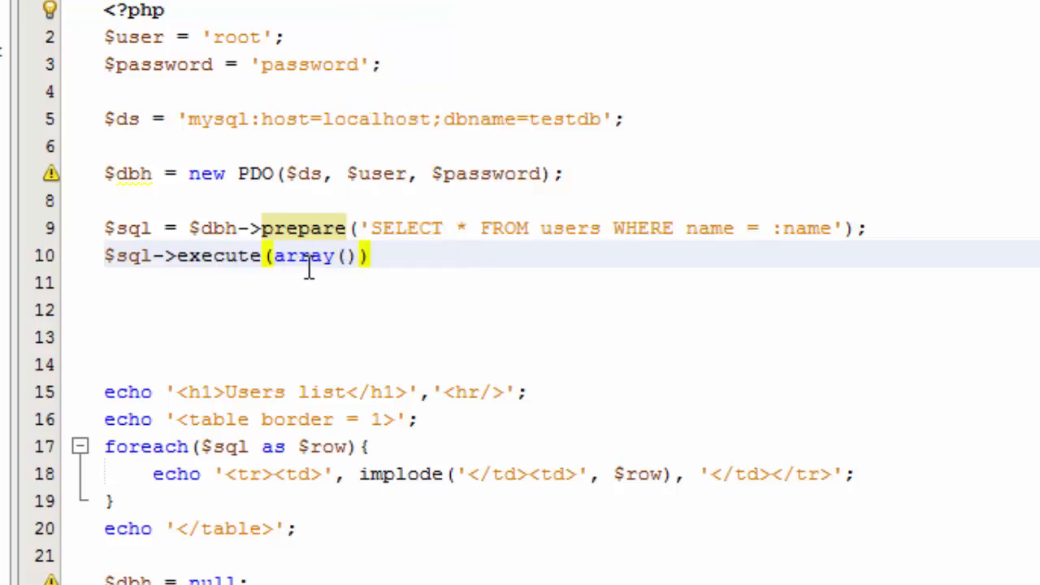
pyautogui.write('":name"')
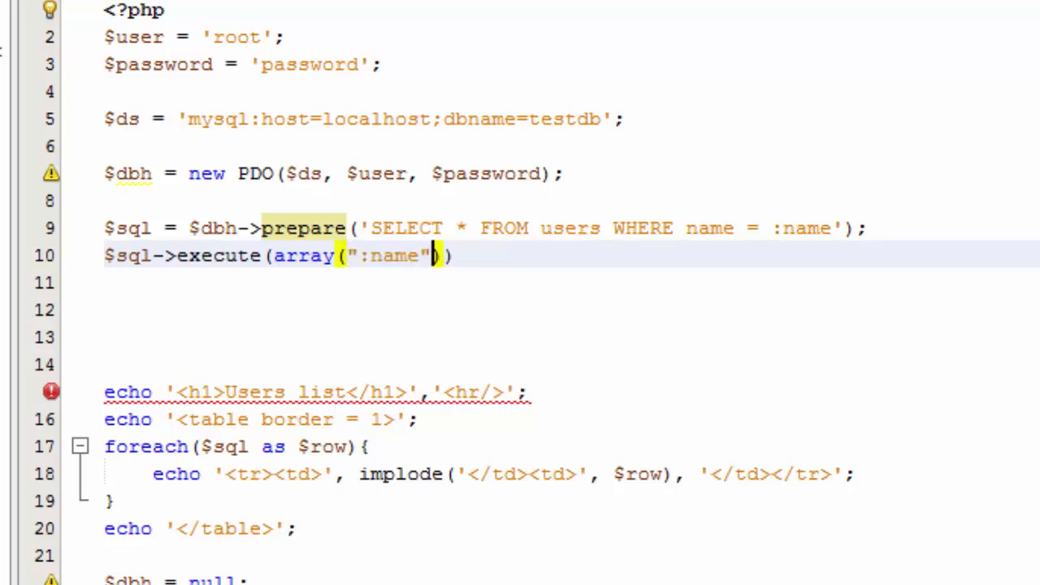
pyautogui.write('=')
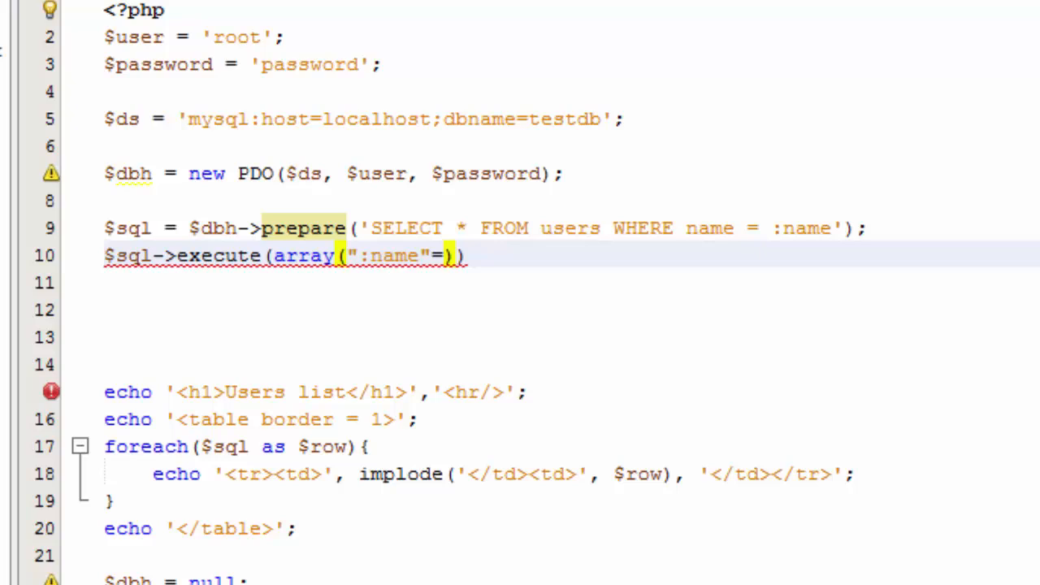
pyautogui.write('>"')
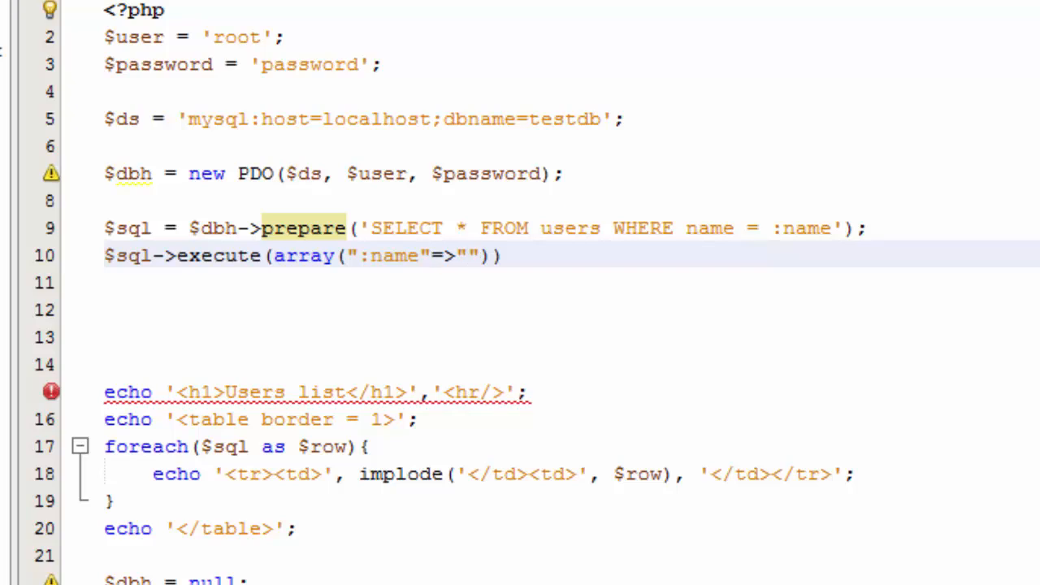
pyautogui.click(467, 255)
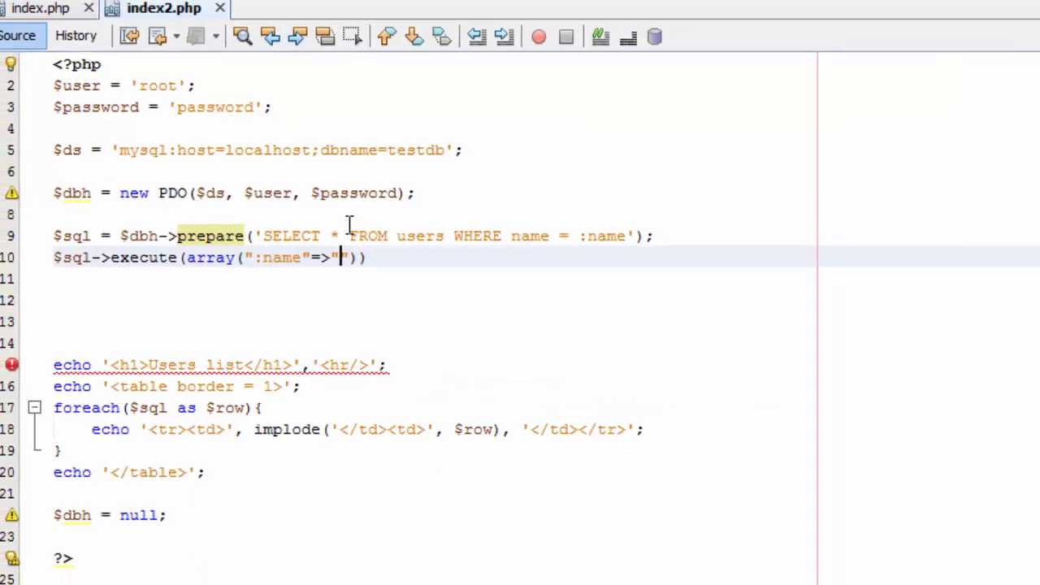
# Step: Type "John" as the value bound to :name in the execute array
pyautogui.write('J')
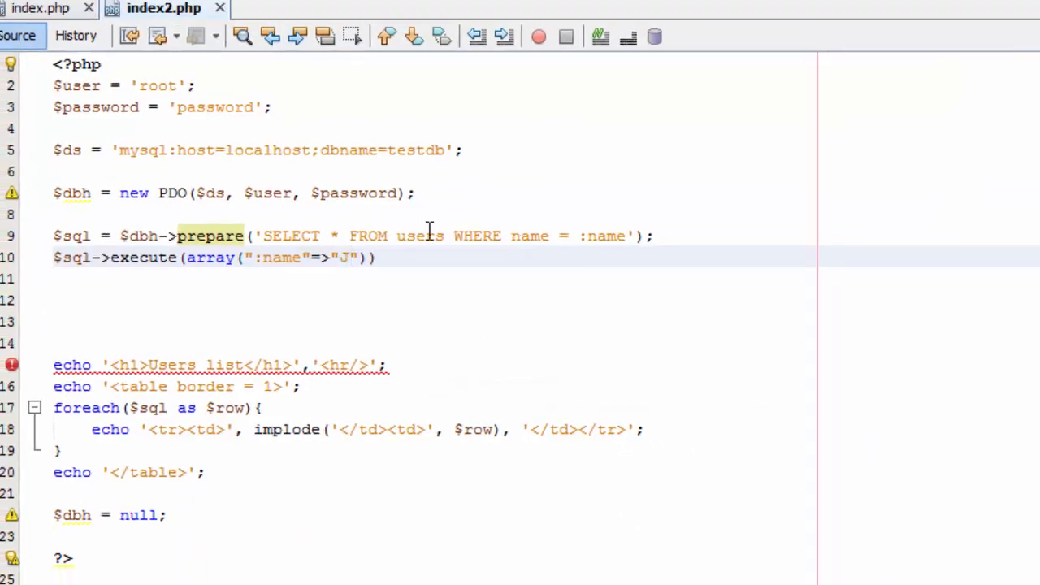
pyautogui.write('ohn')
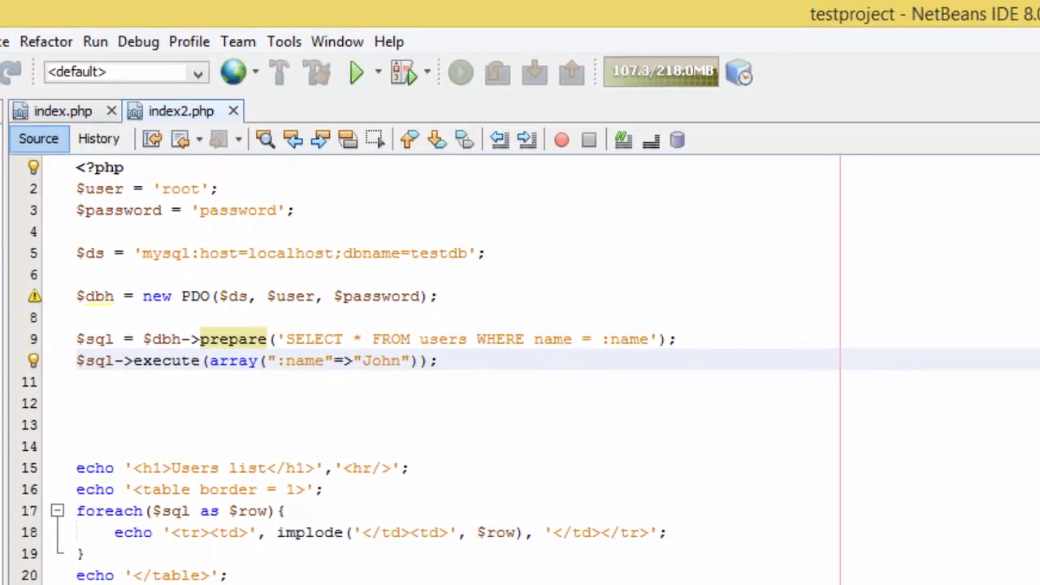
pyautogui.moveTo(139, 41)
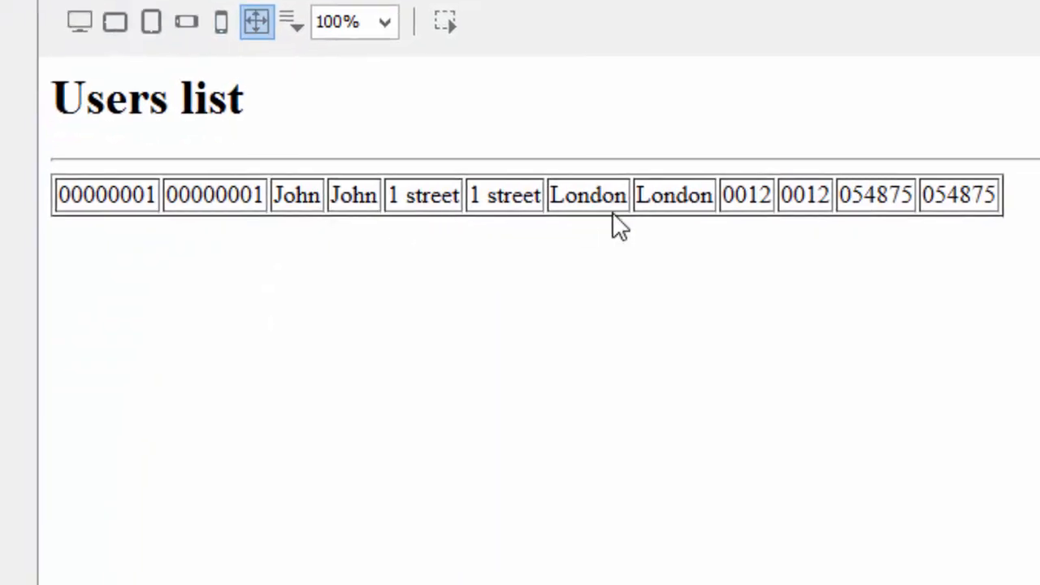
pyautogui.moveTo(729, 236)
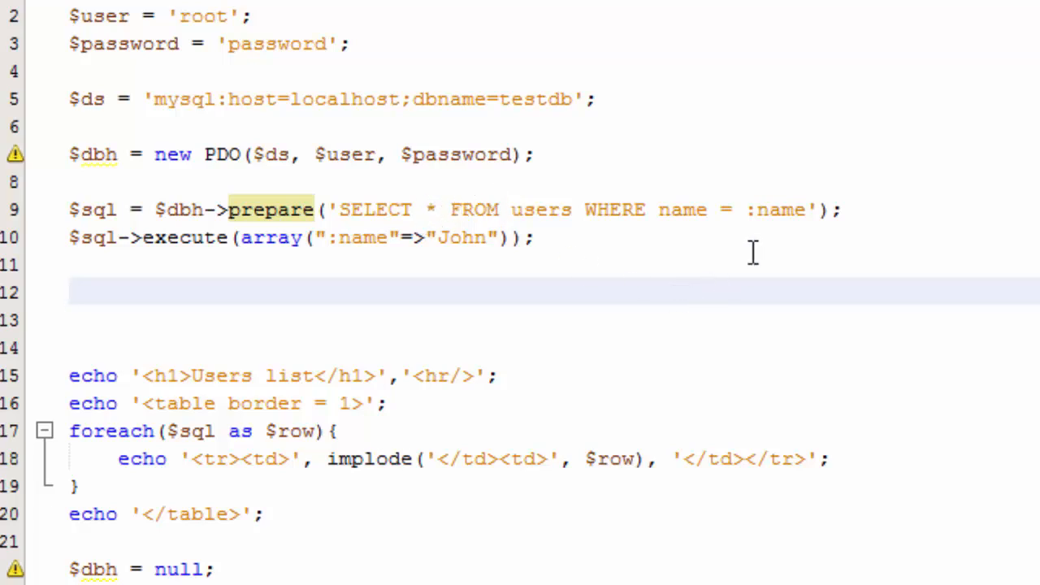
# Step: Replace :name in the prepare string with a ? placeholder
pyautogui.doubleClick(776, 210)
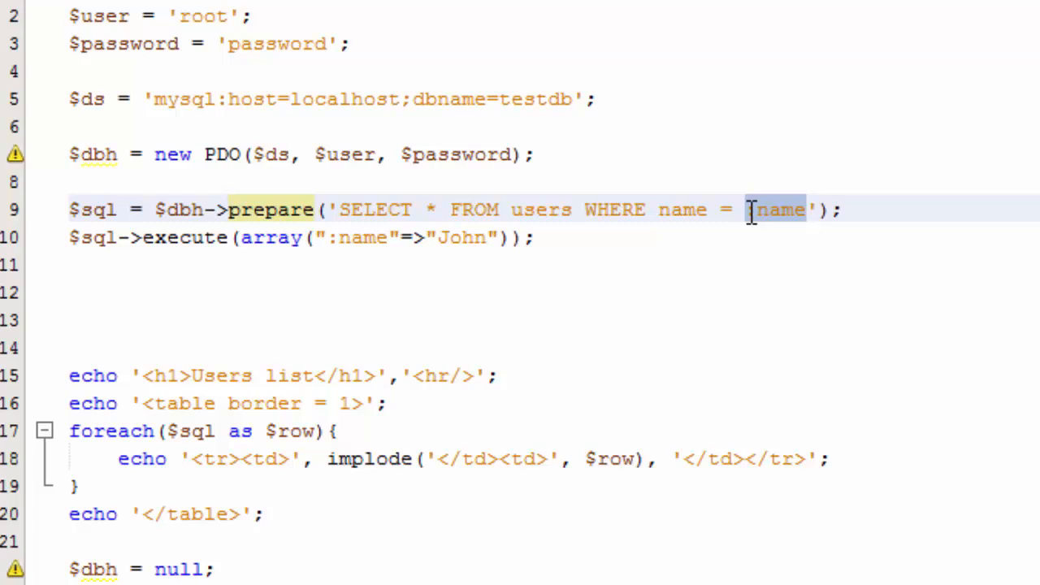
pyautogui.write('?')
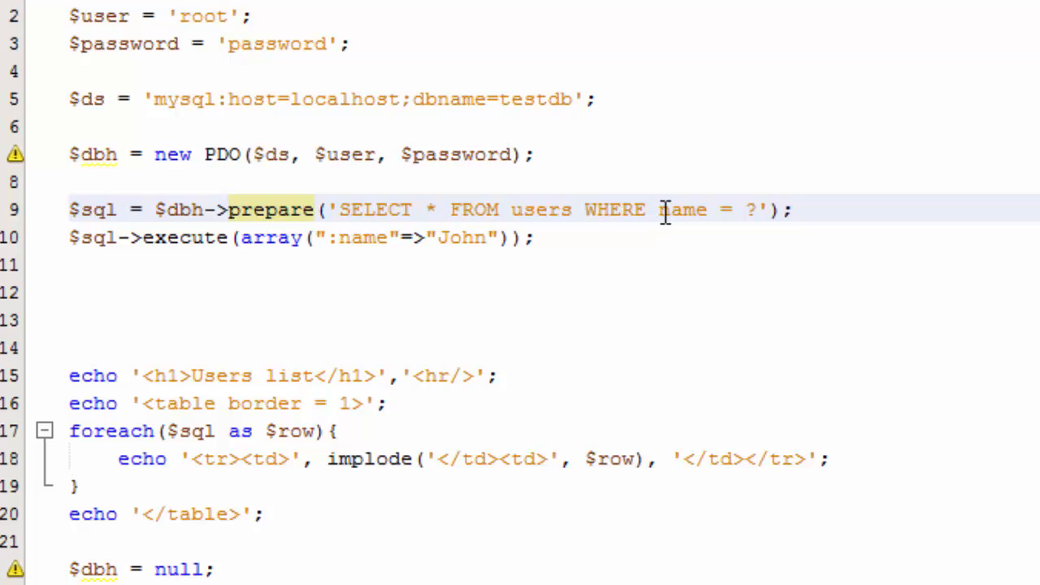
pyautogui.moveTo(754, 210)
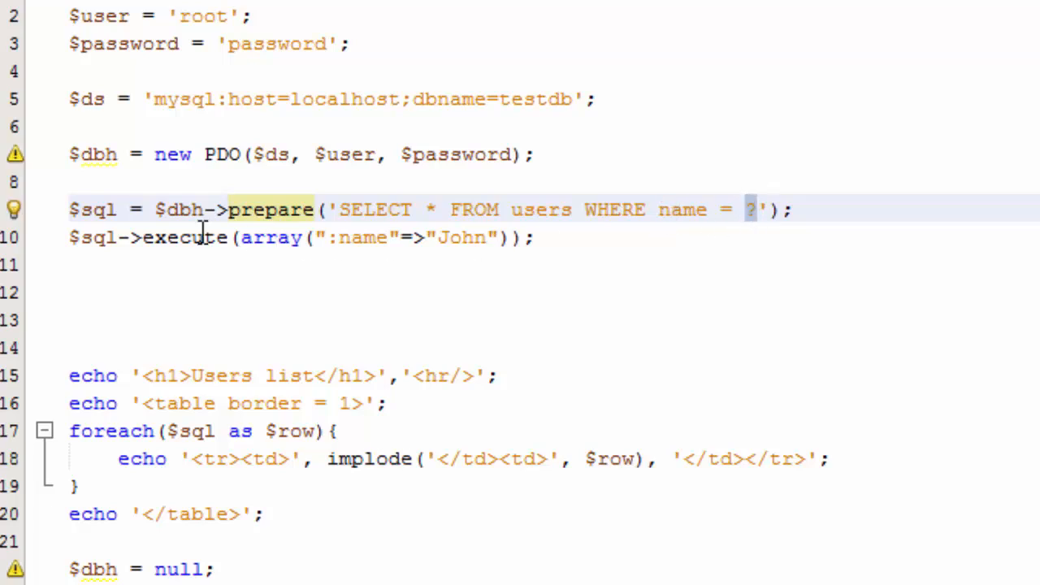
pyautogui.doubleClick(181, 237)
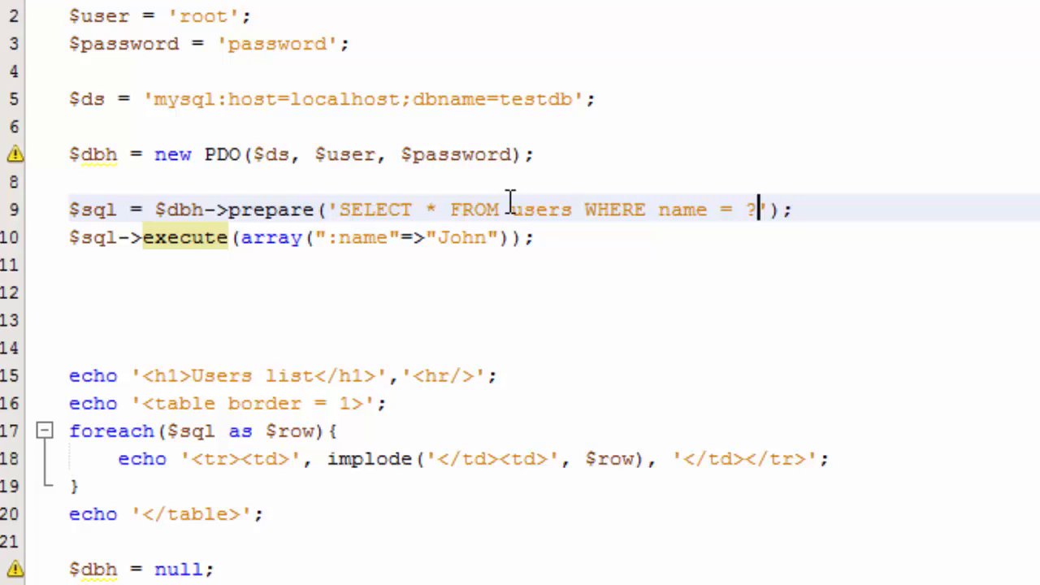
pyautogui.moveTo(327, 238)
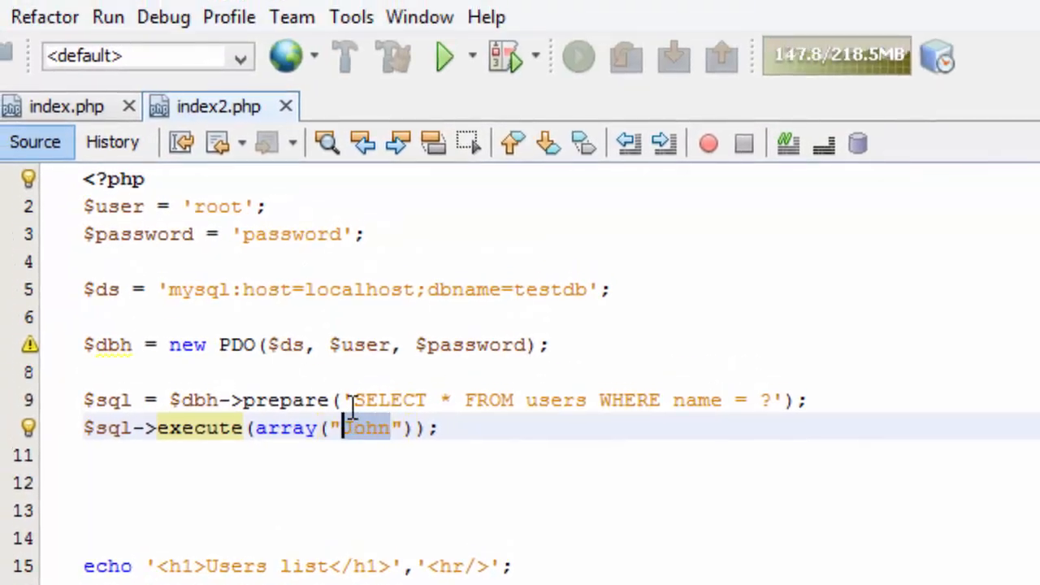
# Step: Change the execute array to a plain array("Grace")
pyautogui.write('Grace')
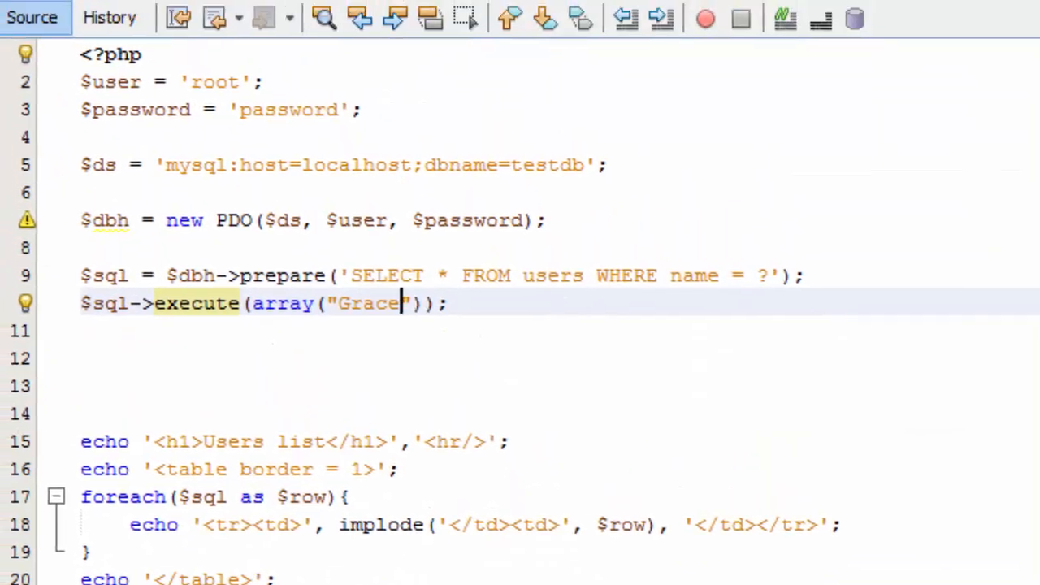
pyautogui.click(144, 24)
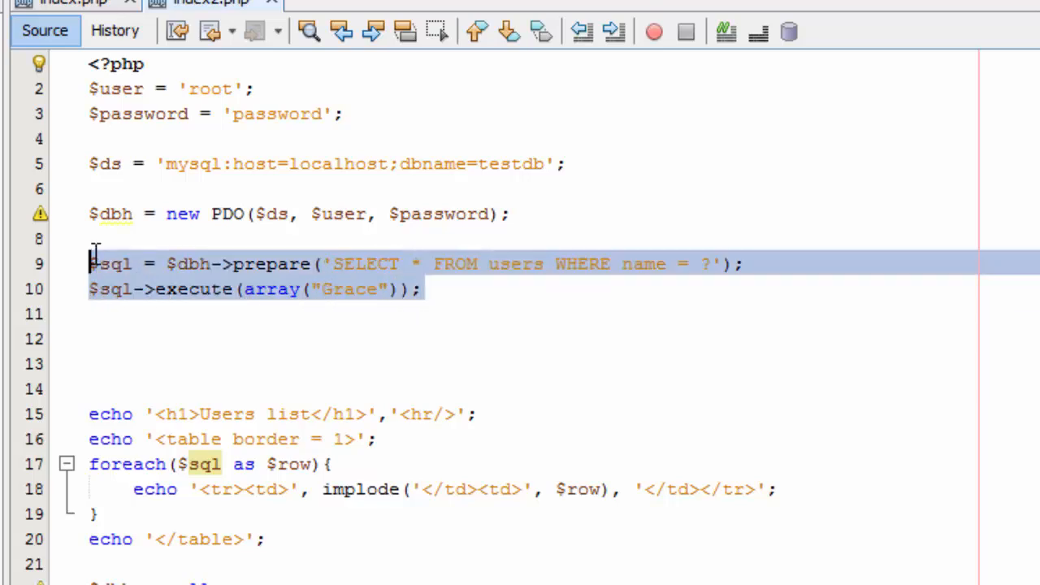
pyautogui.click(418, 289)
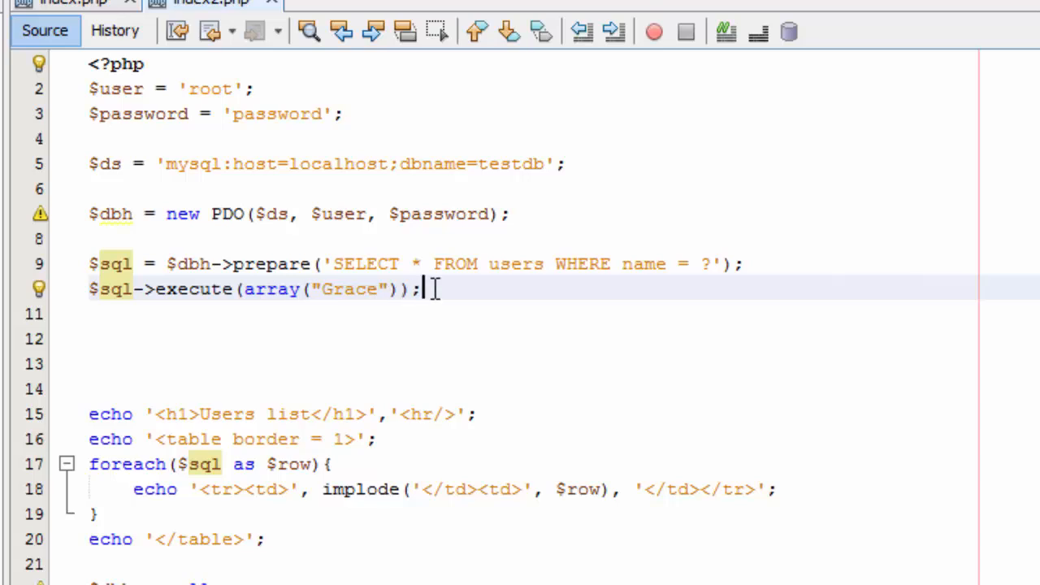
pyautogui.moveTo(90, 189); pyautogui.dragTo(423, 290)
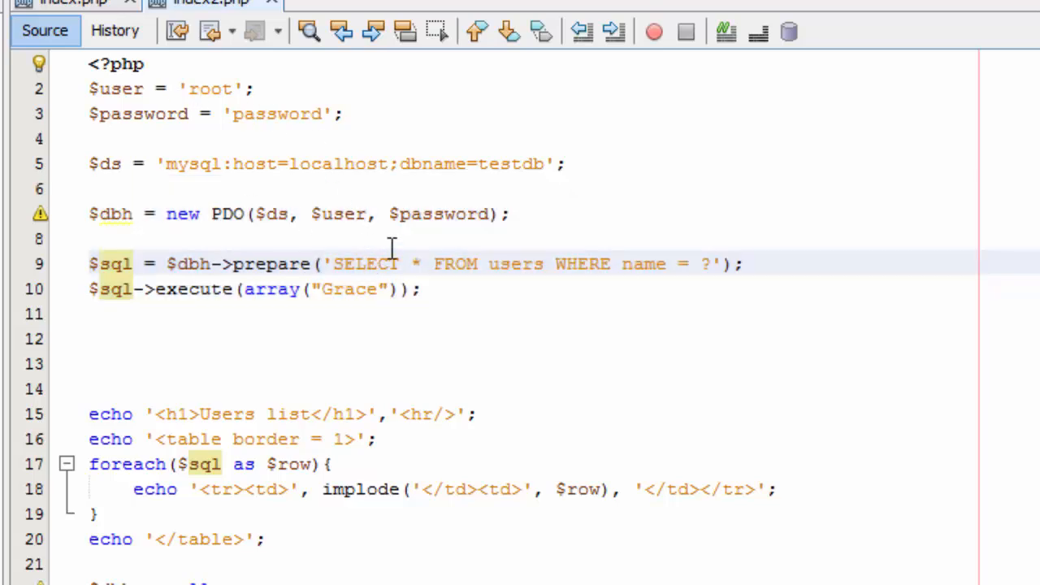
pyautogui.click(200, 316)
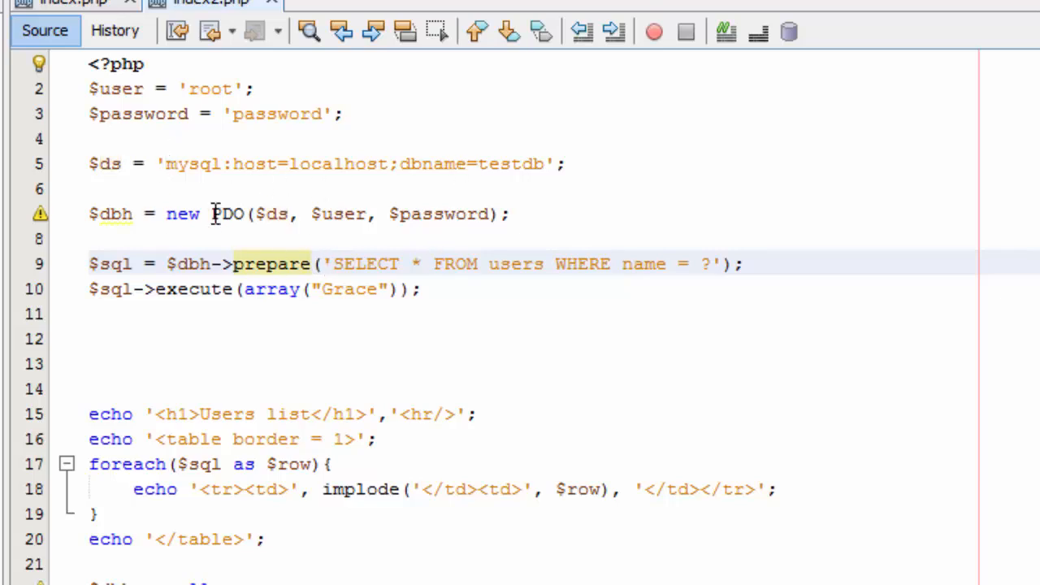
pyautogui.moveTo(181, 252)
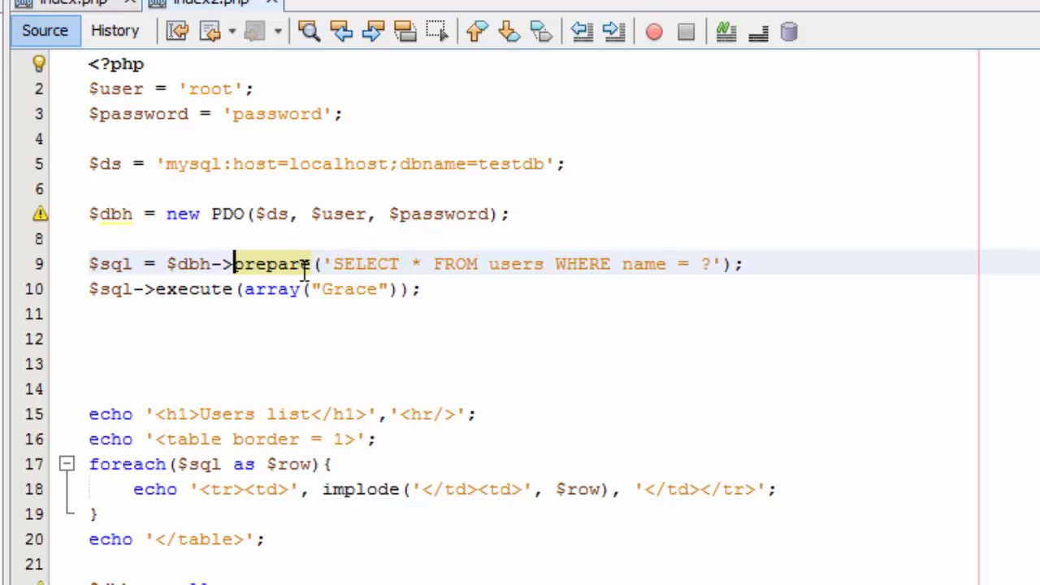
pyautogui.click(171, 290)
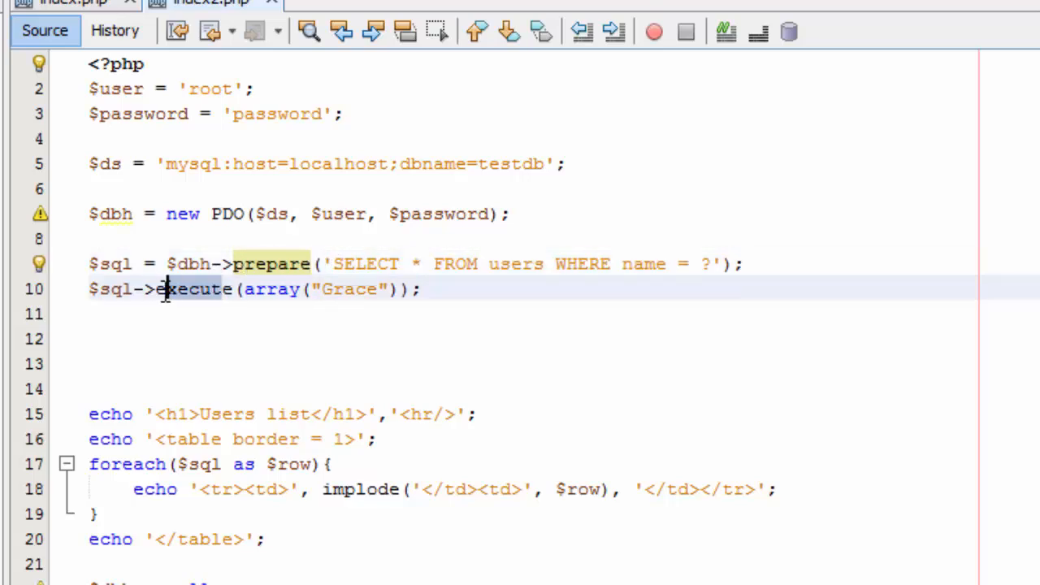
pyautogui.doubleClick(198, 288)
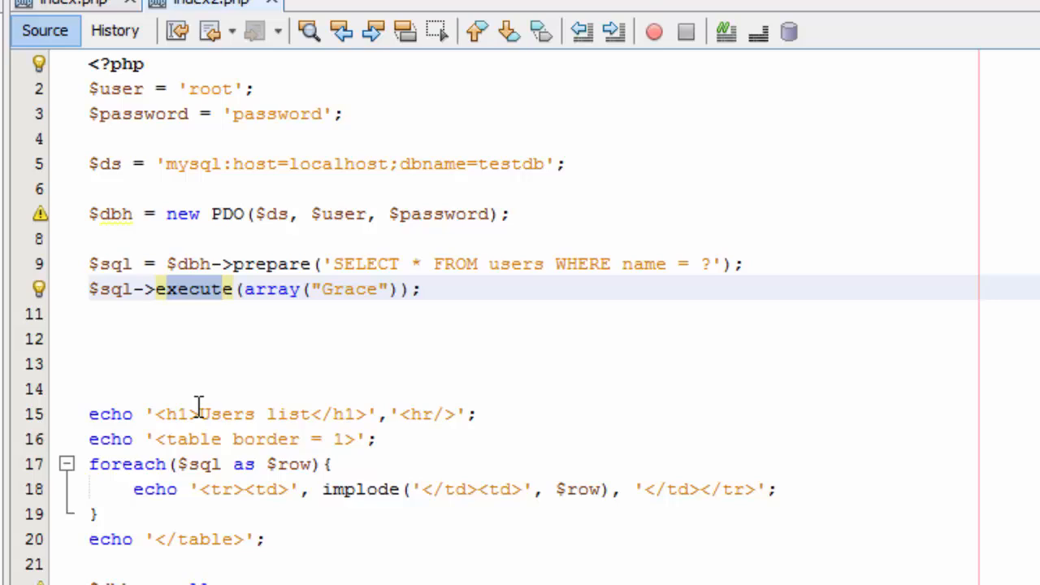